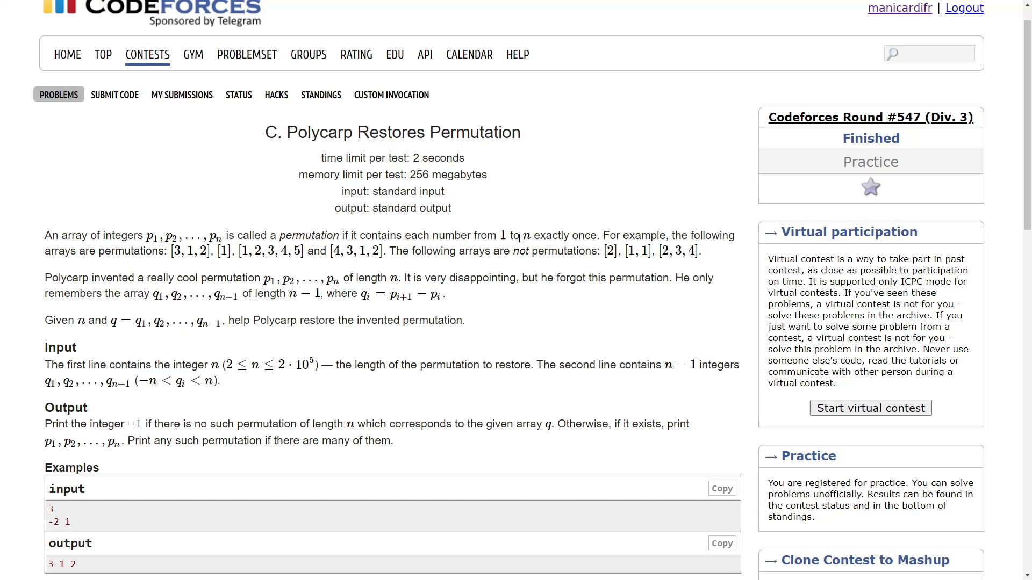
mouse_move(445, 265)
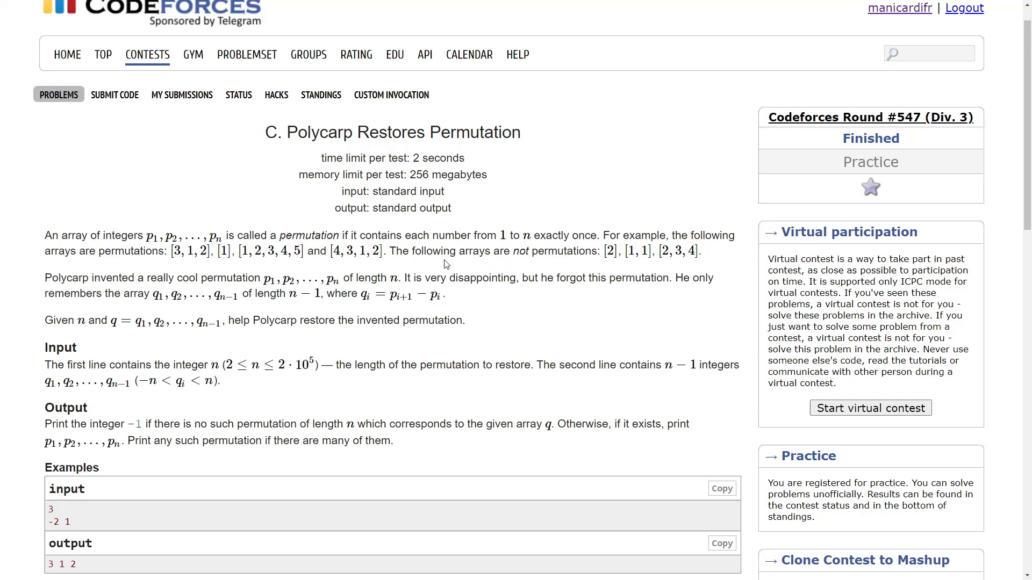
mouse_move(420, 233)
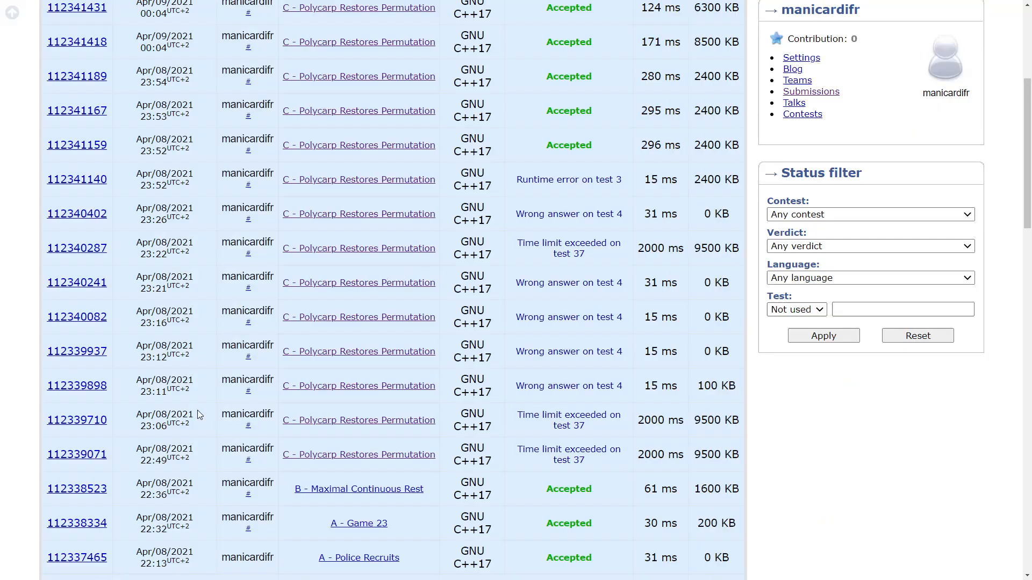
Mark key terms in the Polycarp Restores Permutation statement while reading it.
scroll(down, 3)
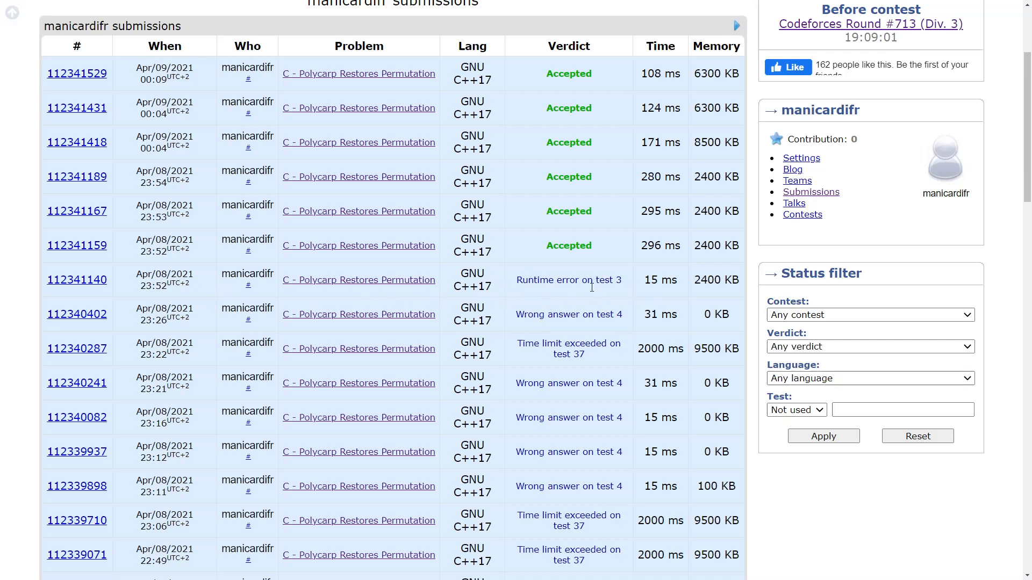
mouse_move(555, 291)
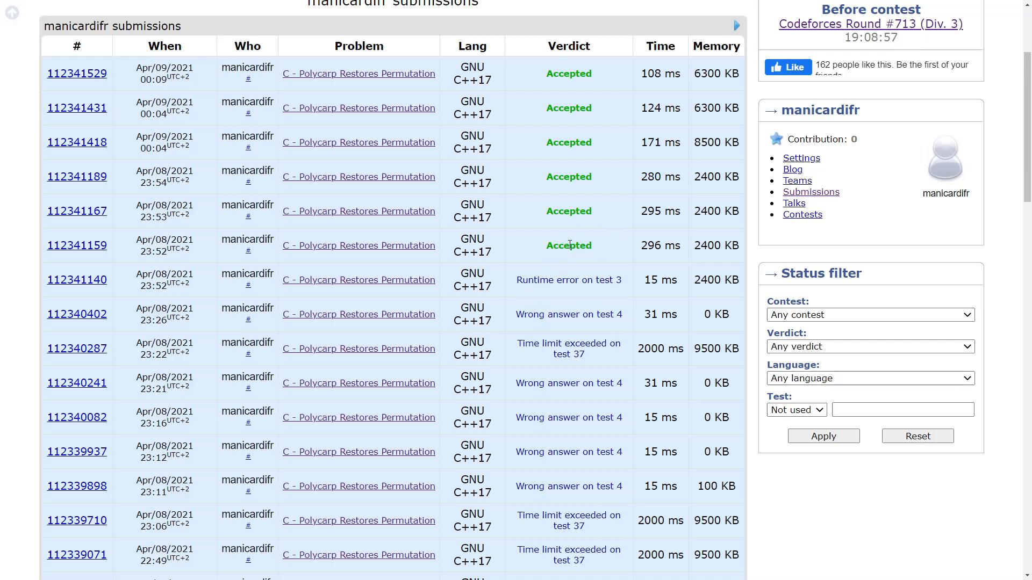
mouse_move(583, 277)
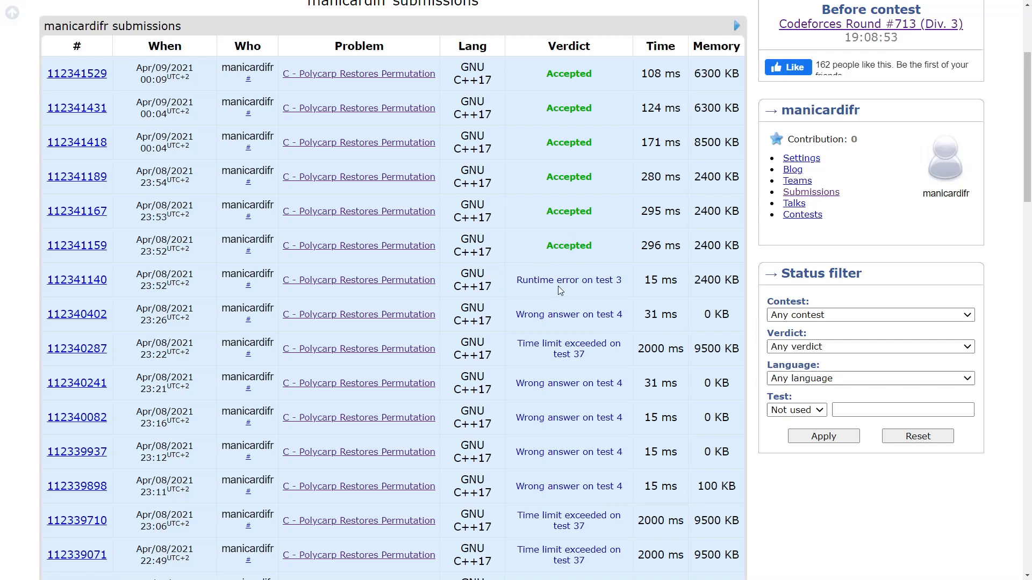
mouse_move(526, 294)
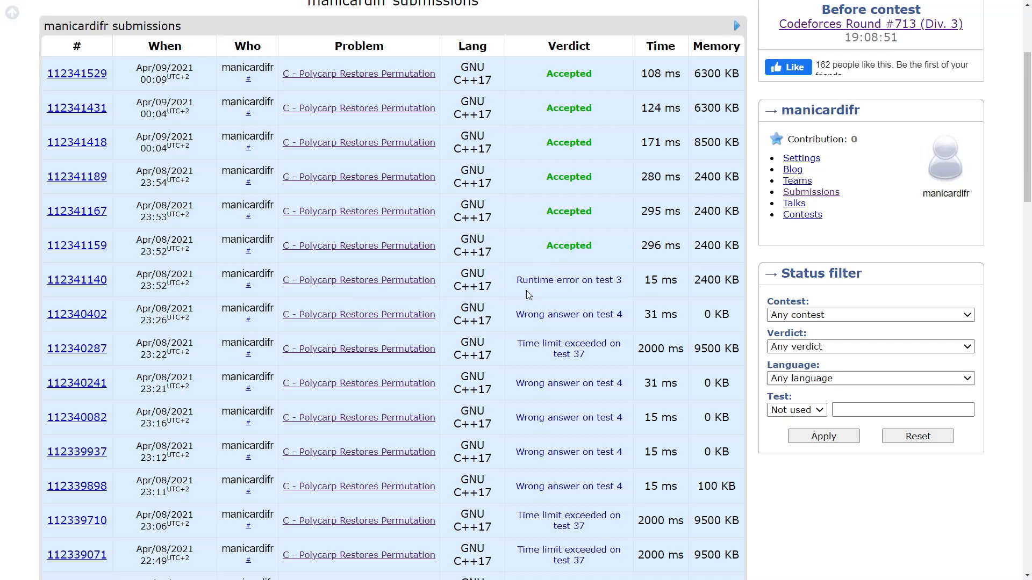
mouse_move(532, 204)
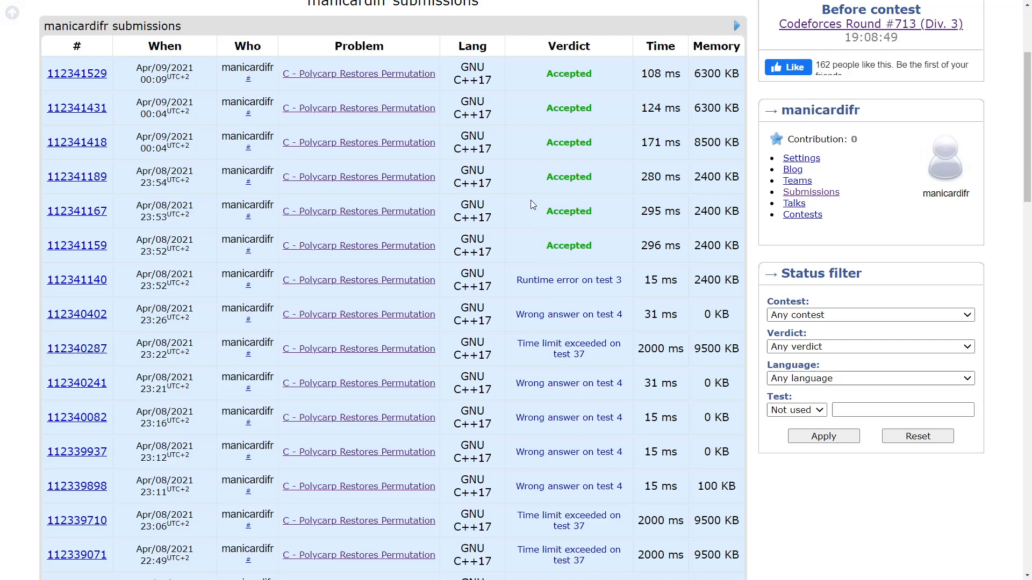
mouse_move(594, 77)
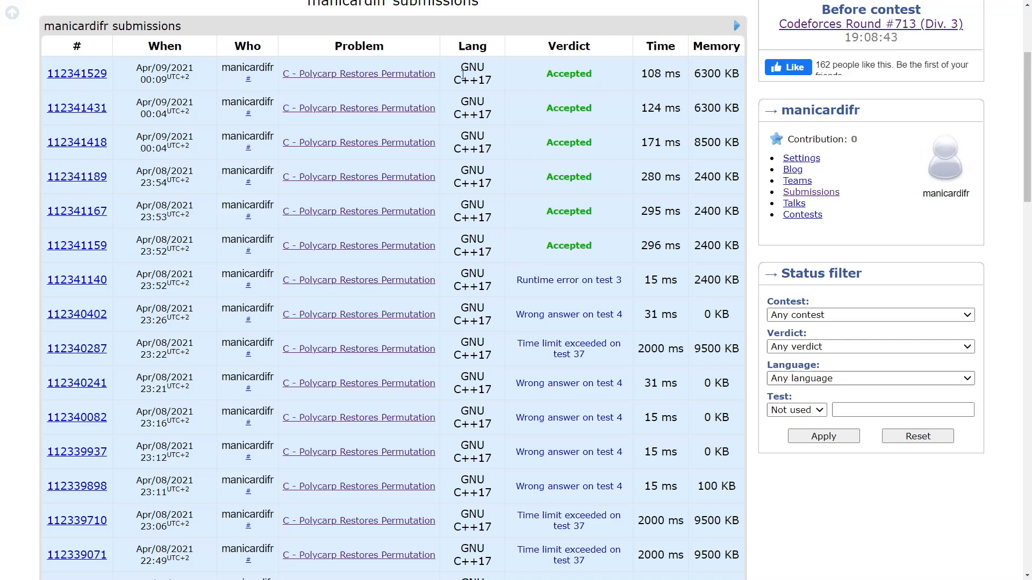
mouse_move(137, 90)
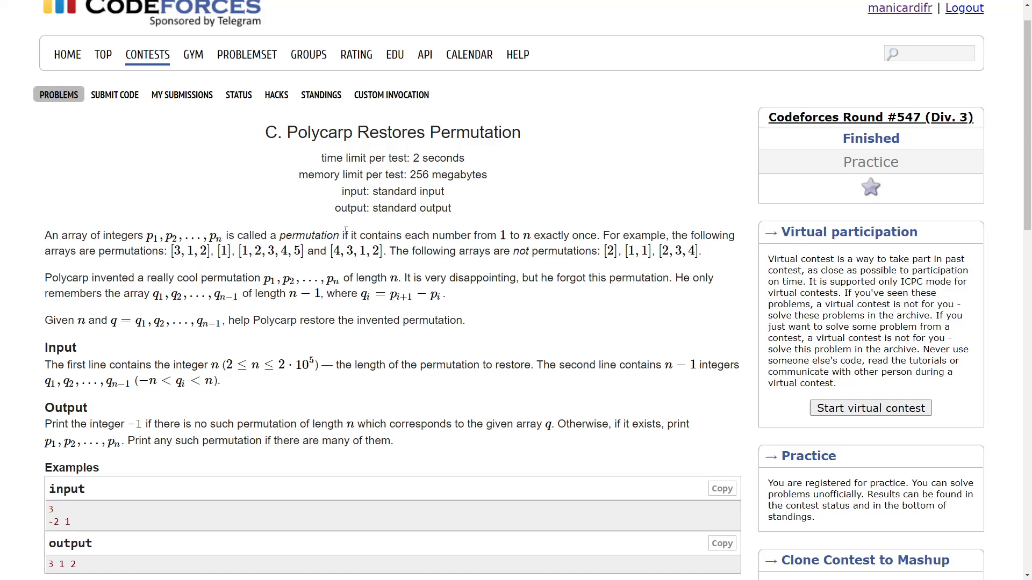
mouse_move(301, 247)
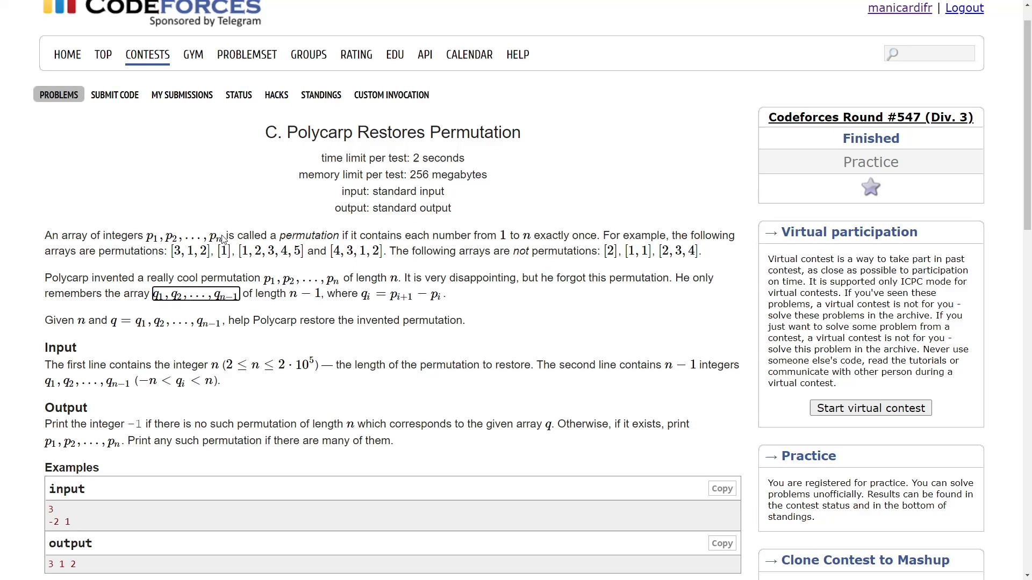
mouse_move(262, 309)
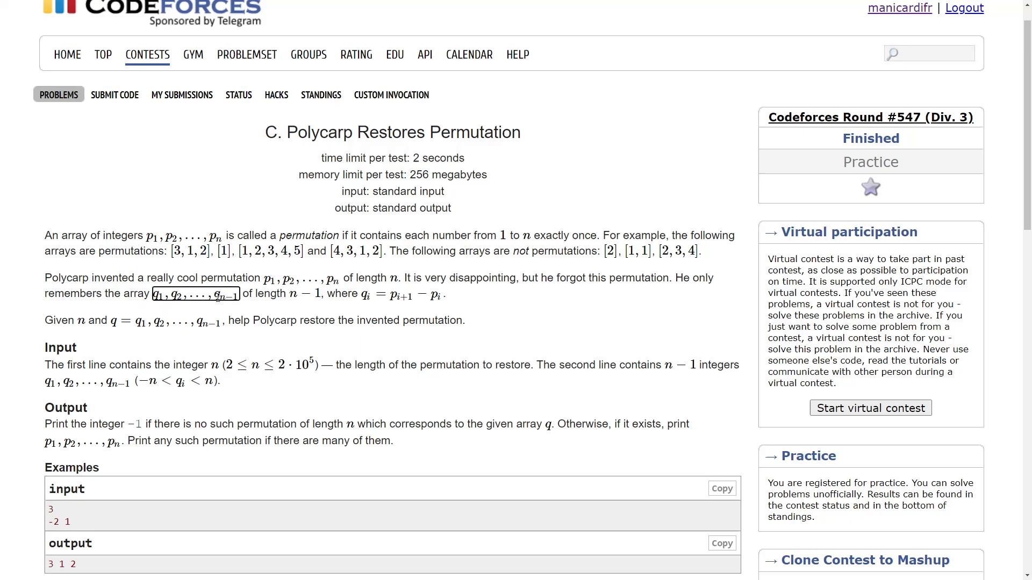
mouse_move(315, 279)
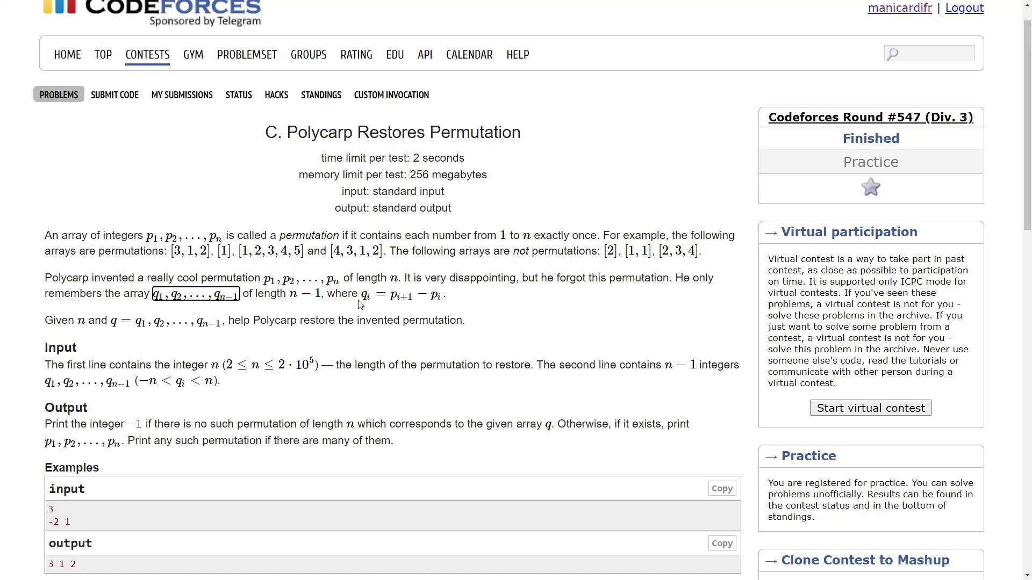
double_click(398, 294)
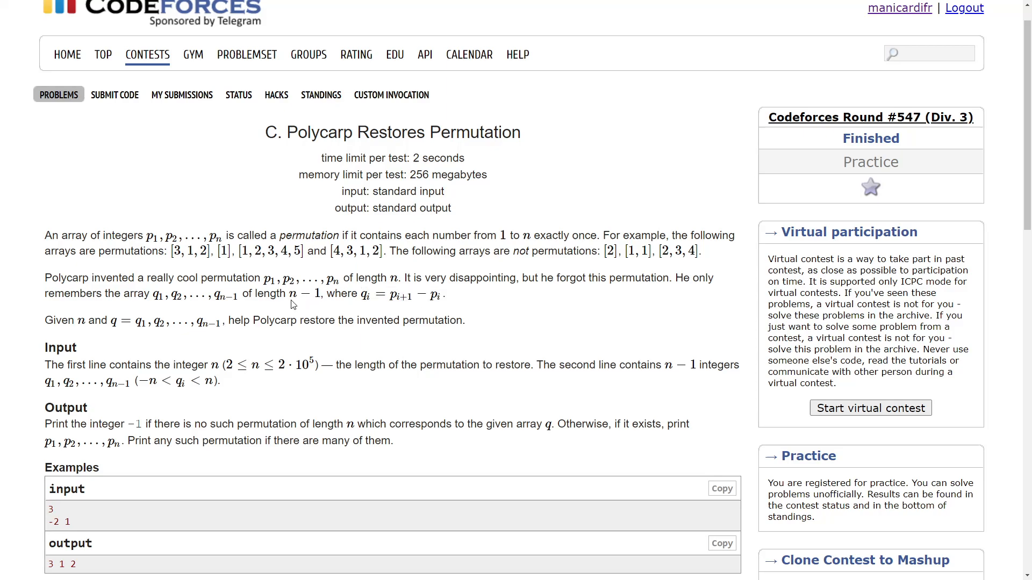
mouse_move(259, 291)
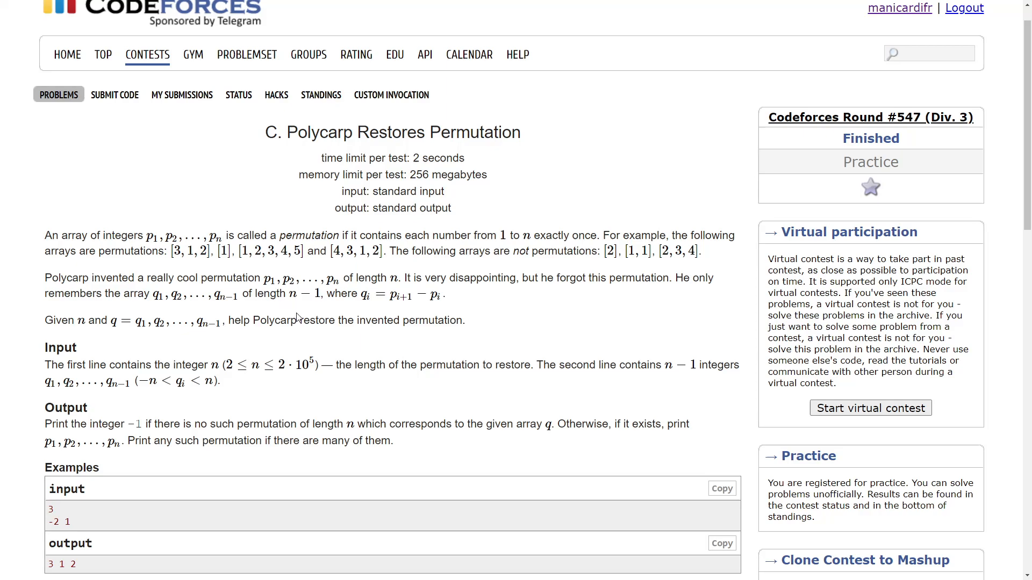
mouse_move(391, 292)
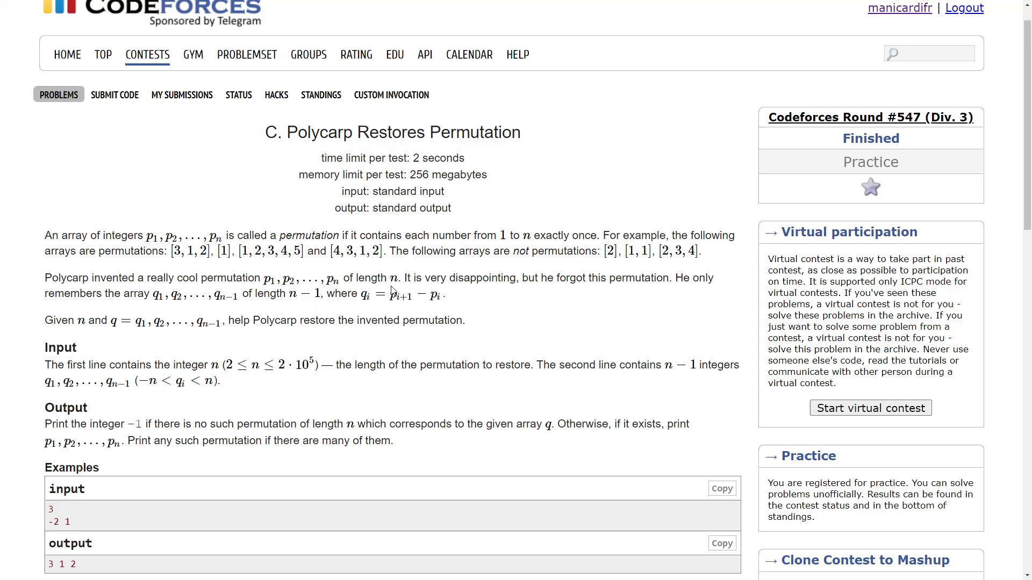
mouse_move(208, 314)
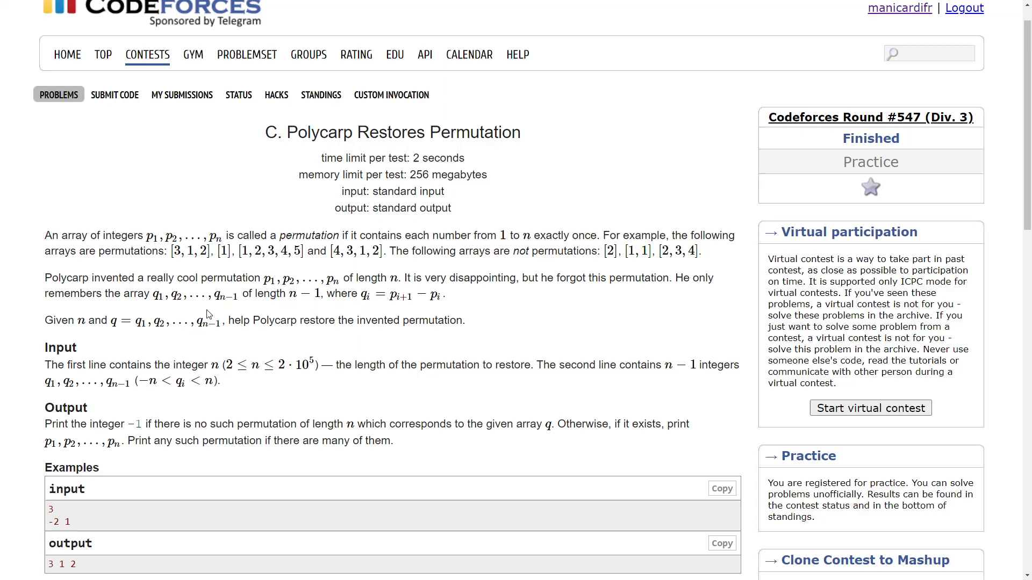
mouse_move(241, 301)
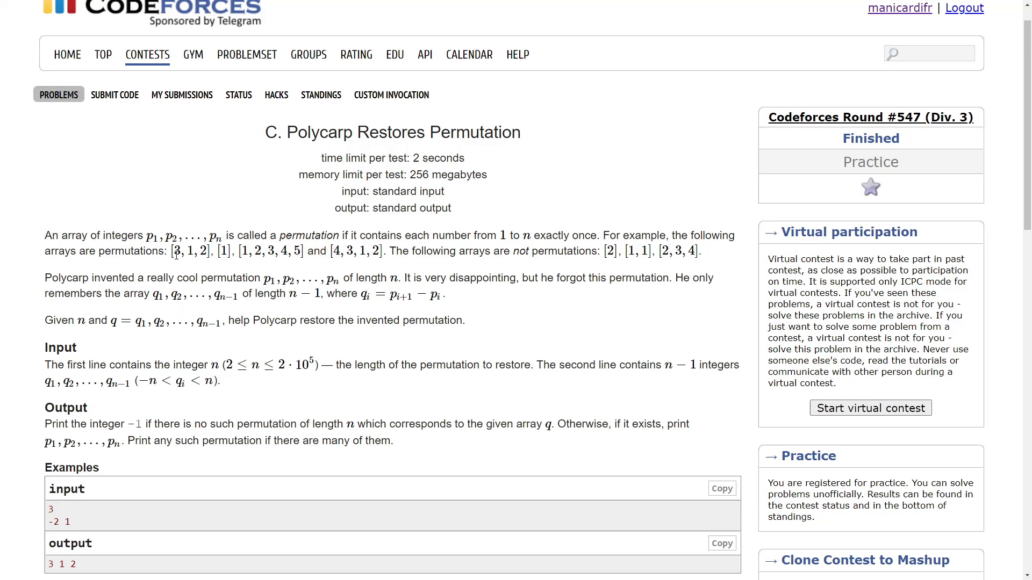
mouse_move(239, 271)
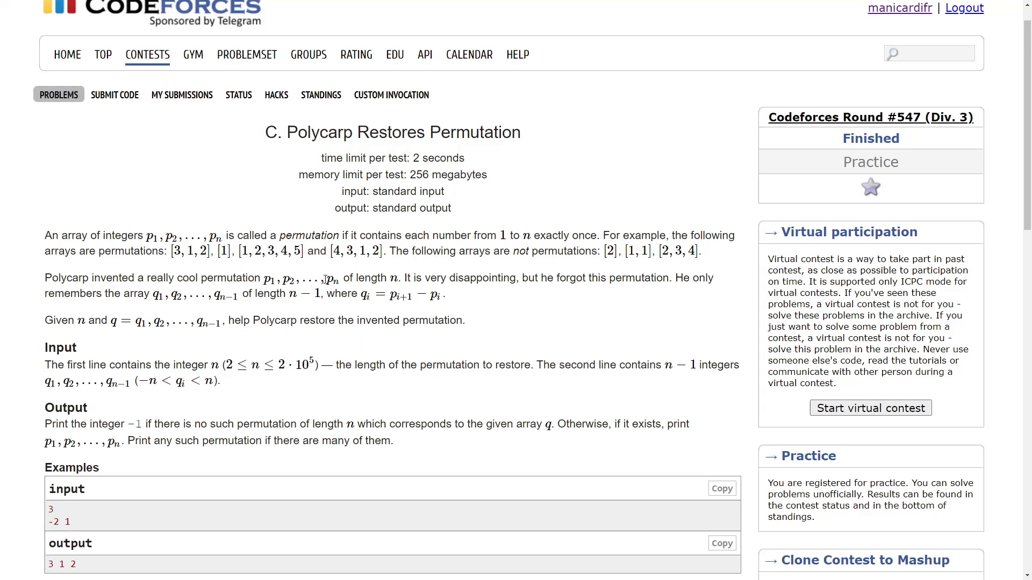
drag(148, 295, 239, 295)
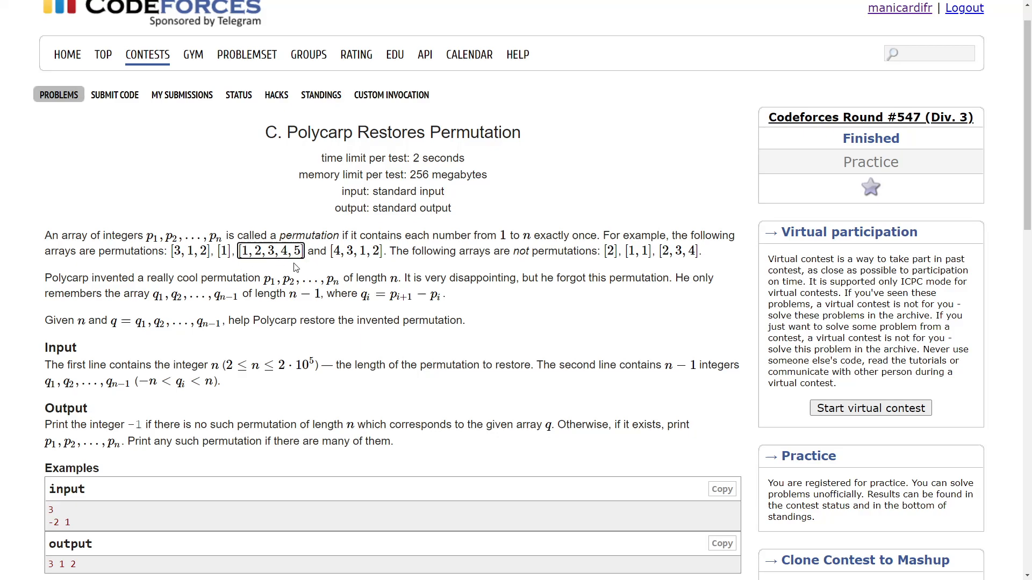
mouse_move(490, 312)
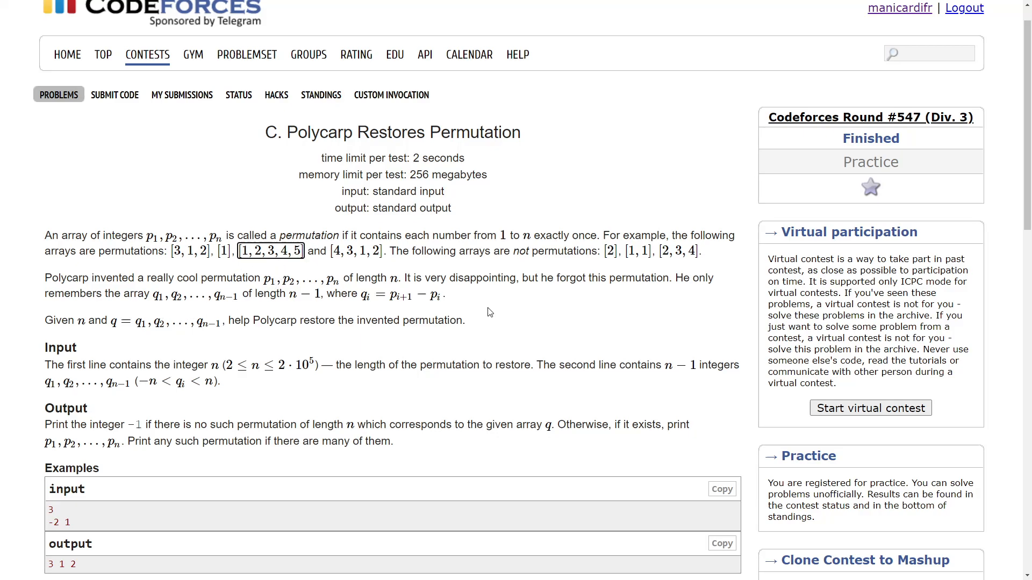
mouse_move(208, 298)
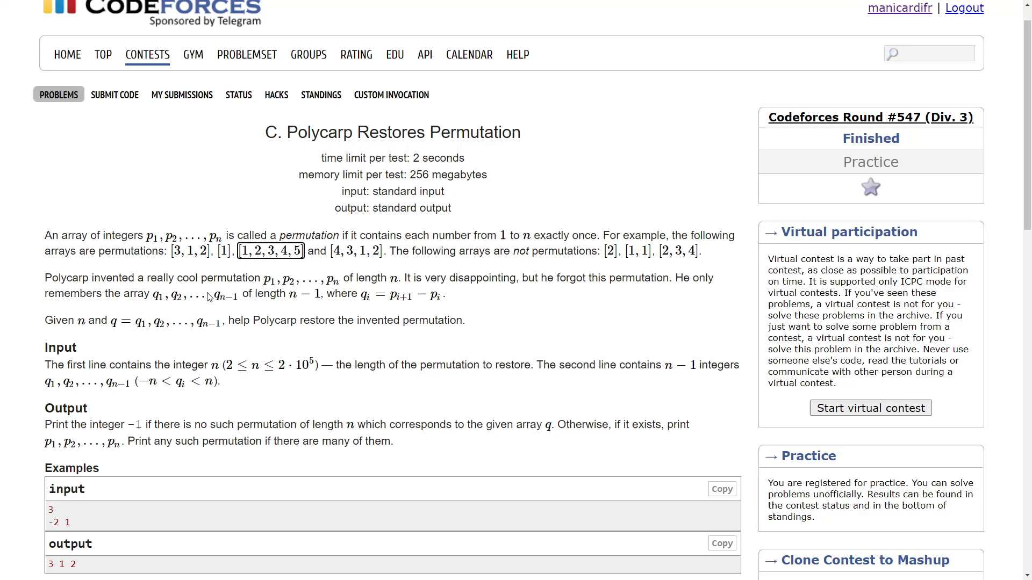
mouse_move(280, 256)
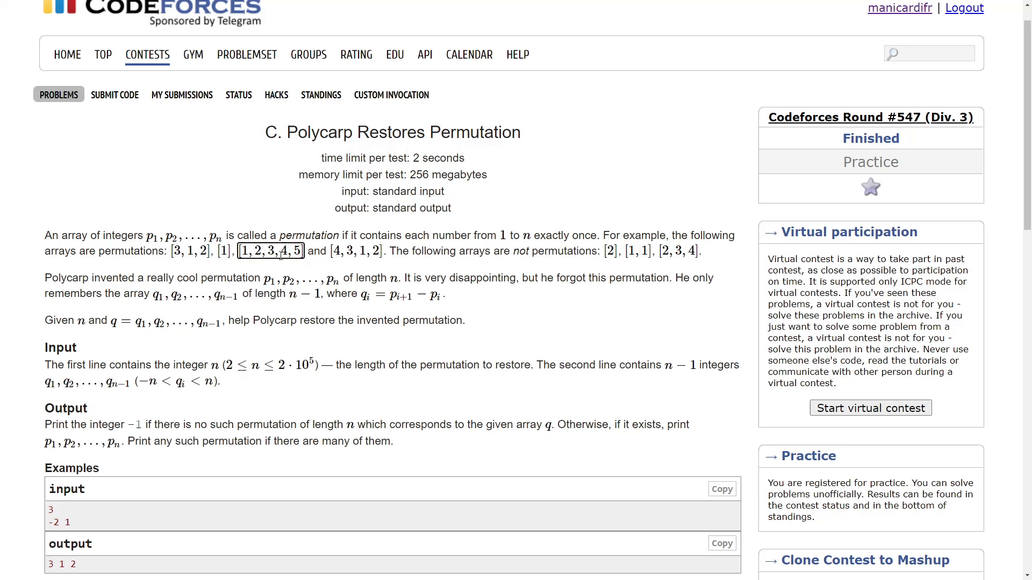
From My Submissions, show the code of the 'Time limit exceeded on test 37' submission.
click(181, 95)
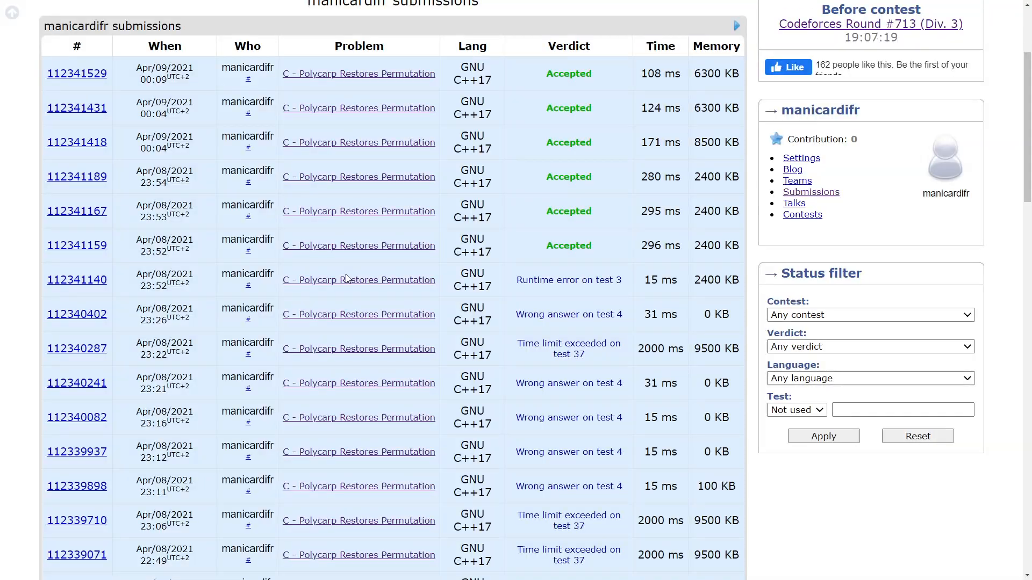
scroll(down, 3)
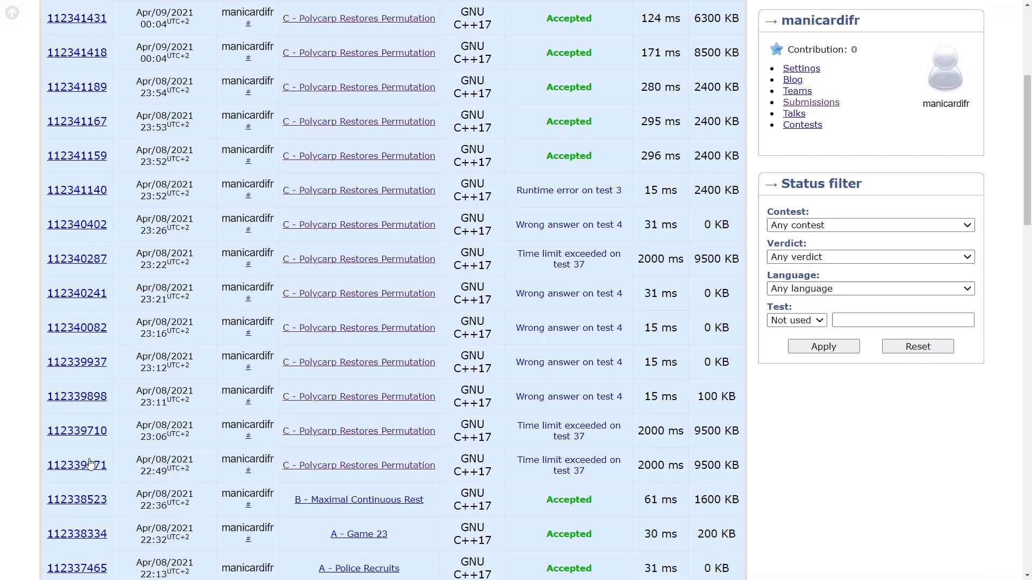
click(78, 465)
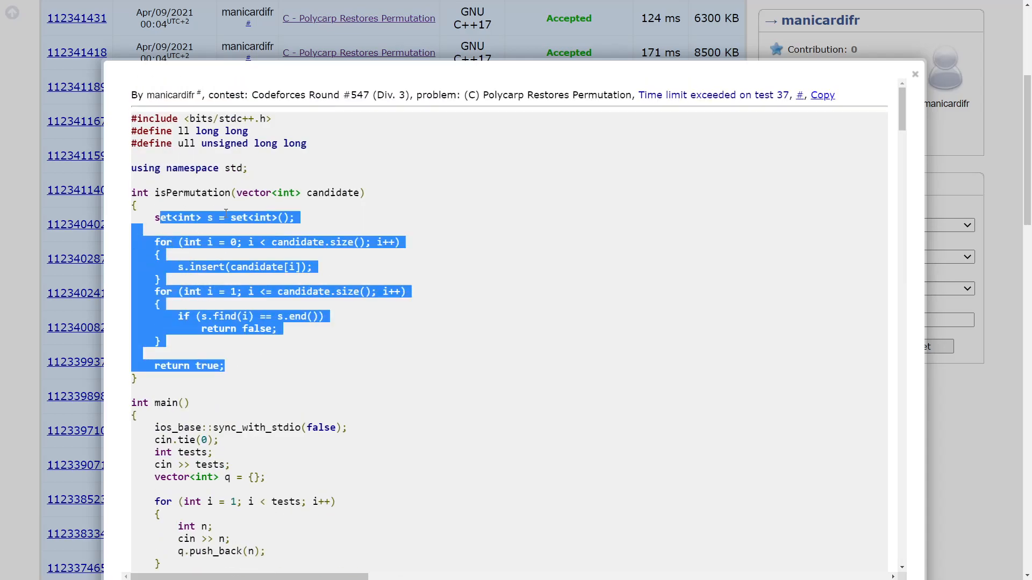
double_click(198, 193)
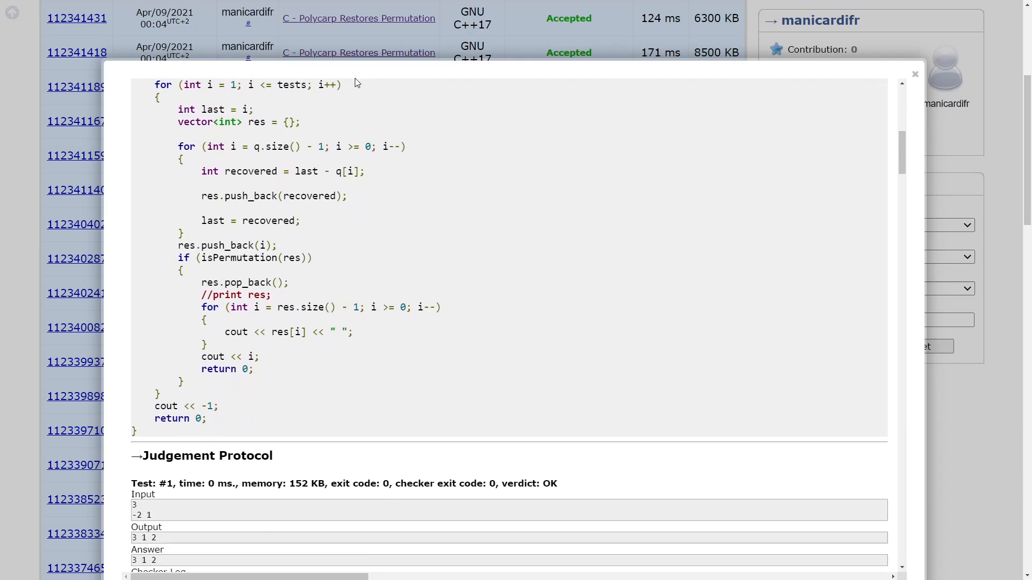
double_click(213, 110)
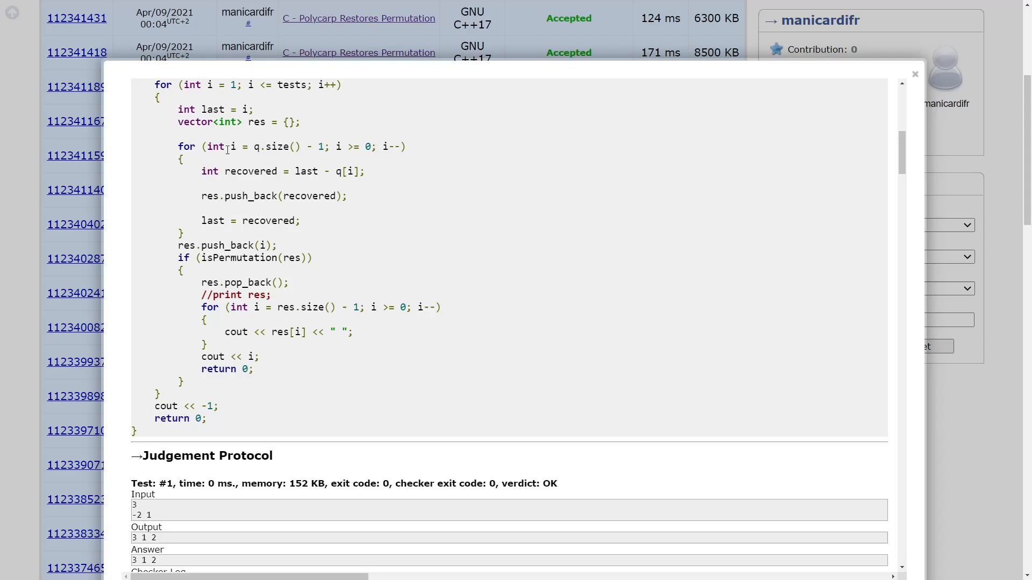
double_click(236, 257)
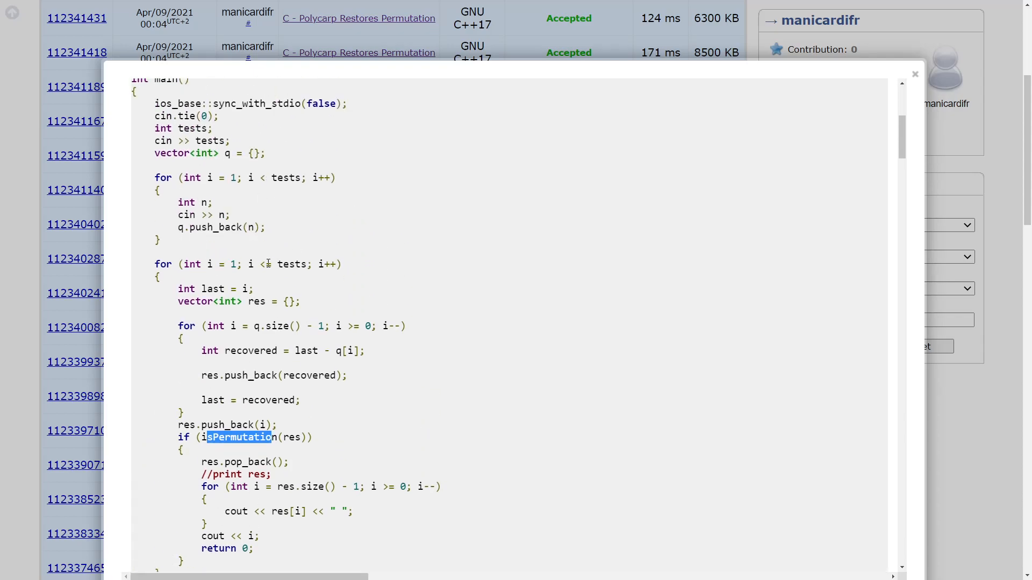
click(313, 283)
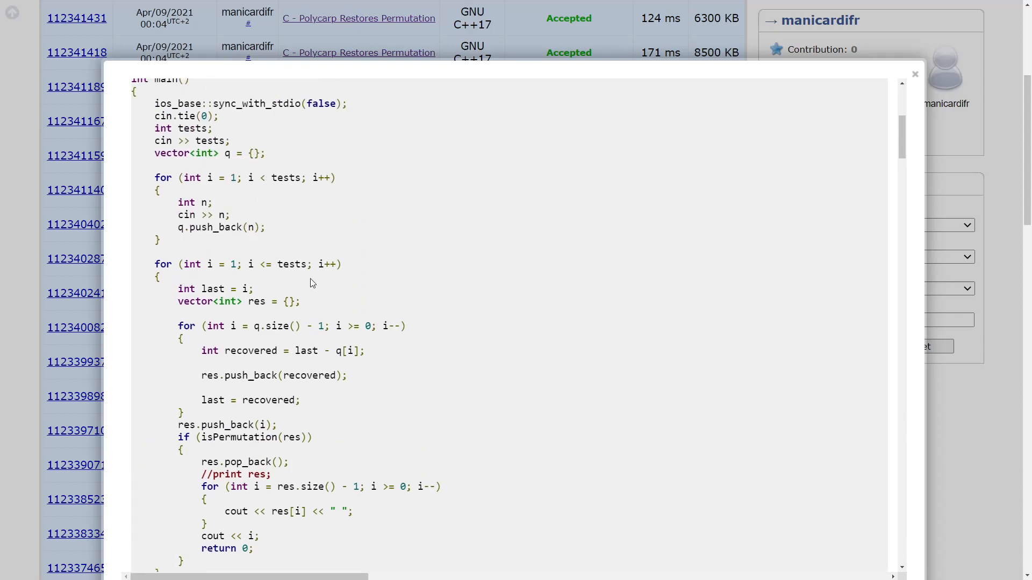
scroll(down, 3)
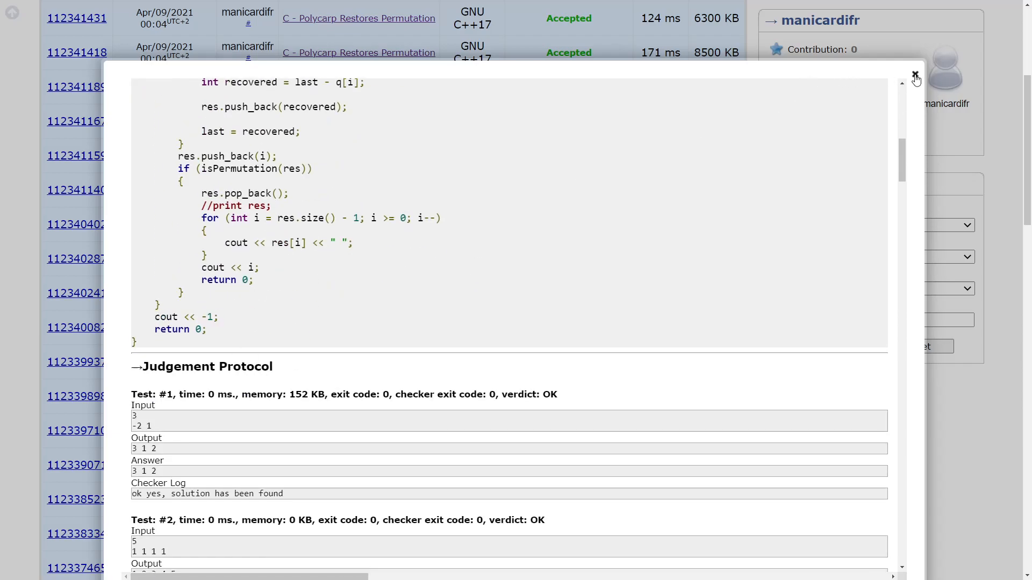
Close the TLE submission's code and scroll the submissions table.
click(914, 72)
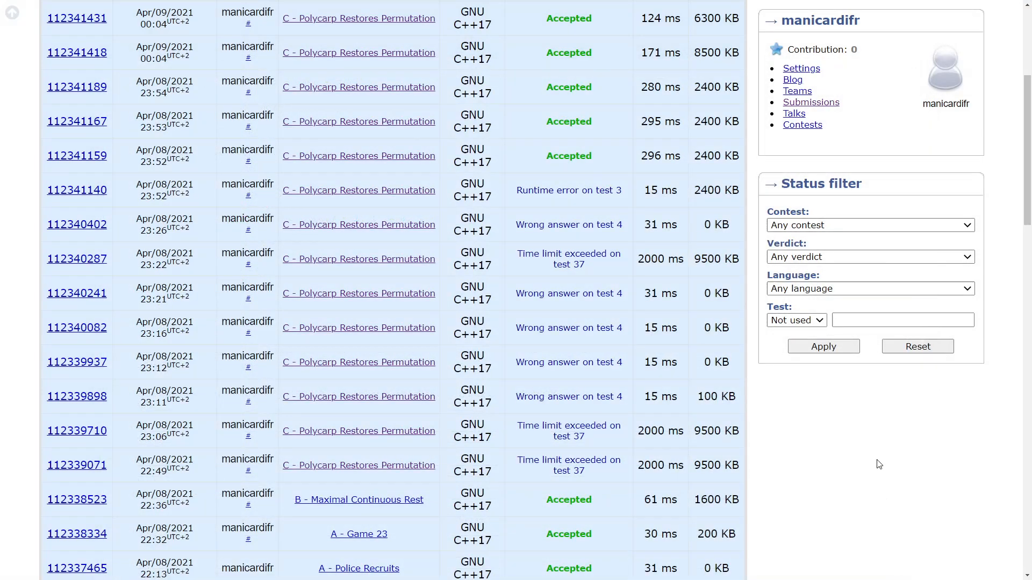
mouse_move(573, 458)
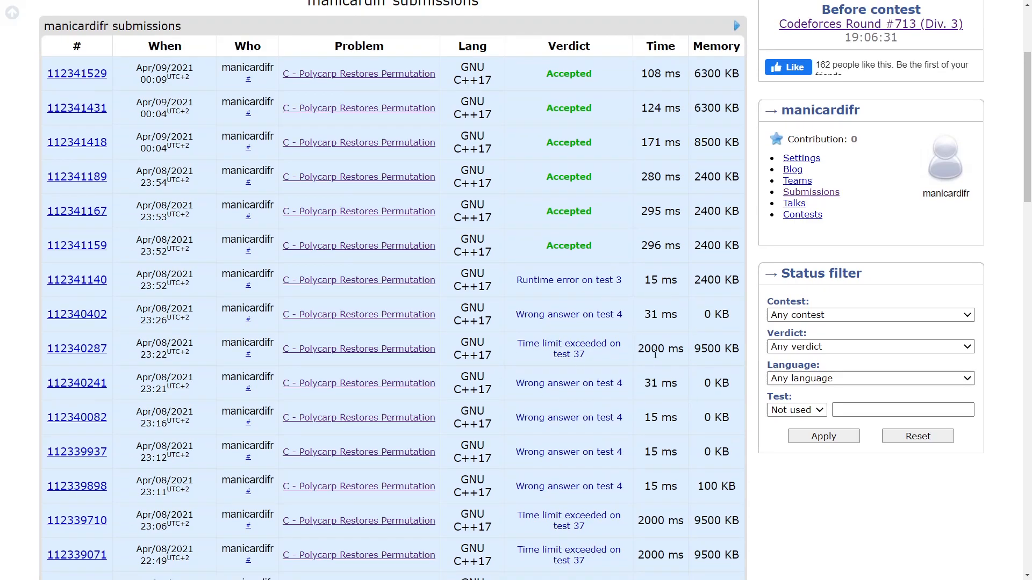
mouse_move(175, 293)
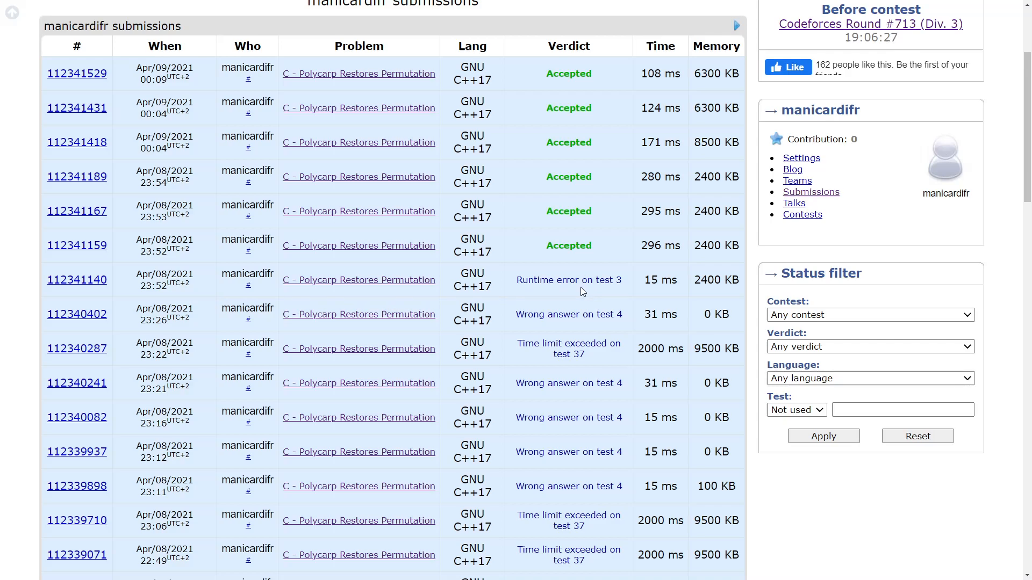
scroll(down, 3)
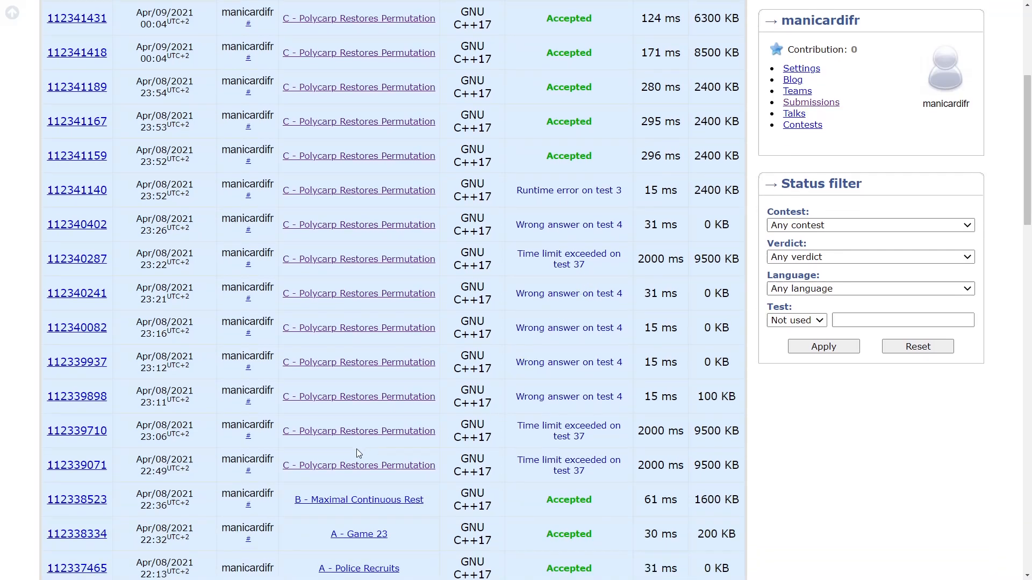
Revisit the problem statement and highlight the array q and the permutation p.
click(359, 19)
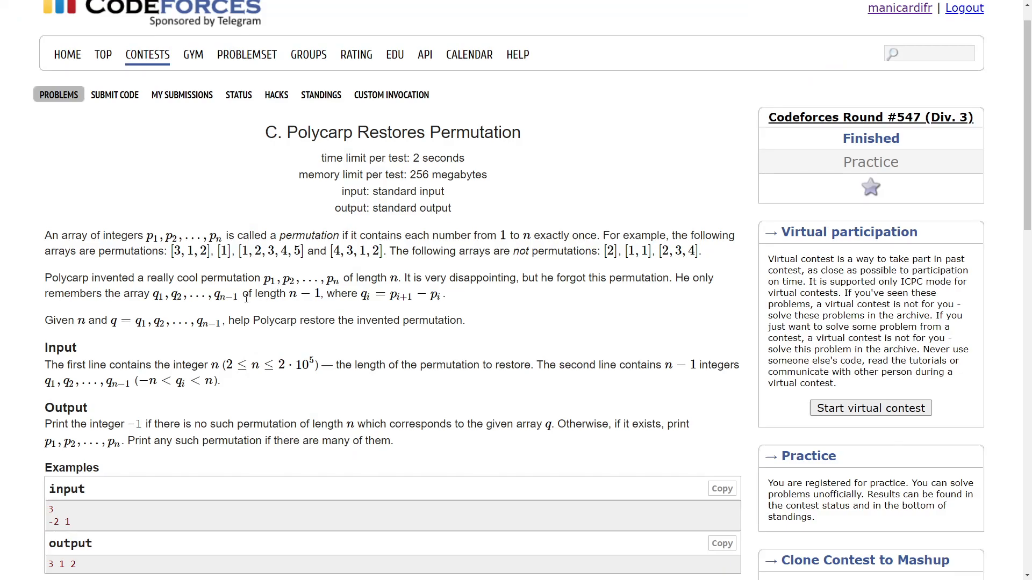
mouse_move(227, 293)
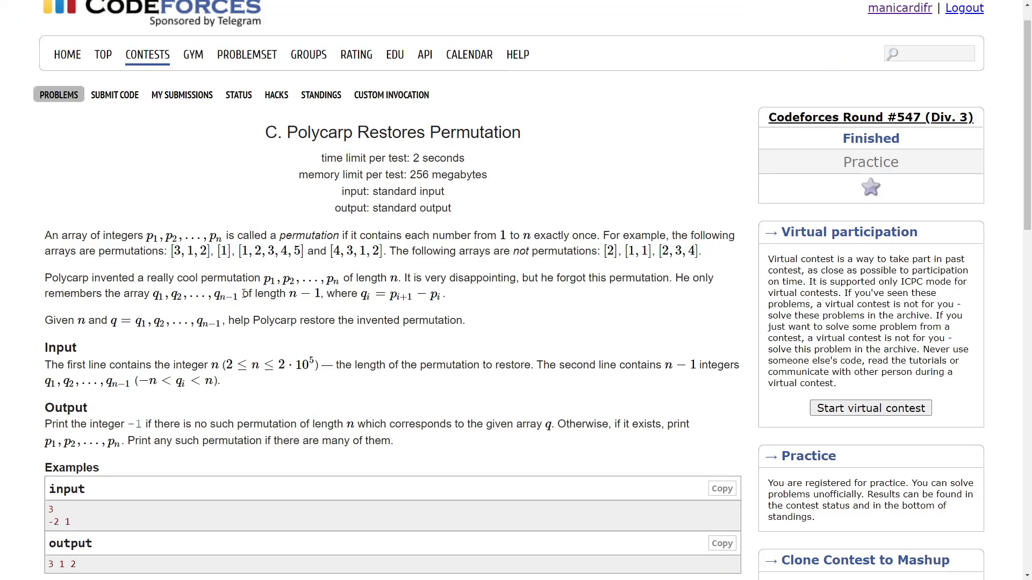
mouse_move(241, 291)
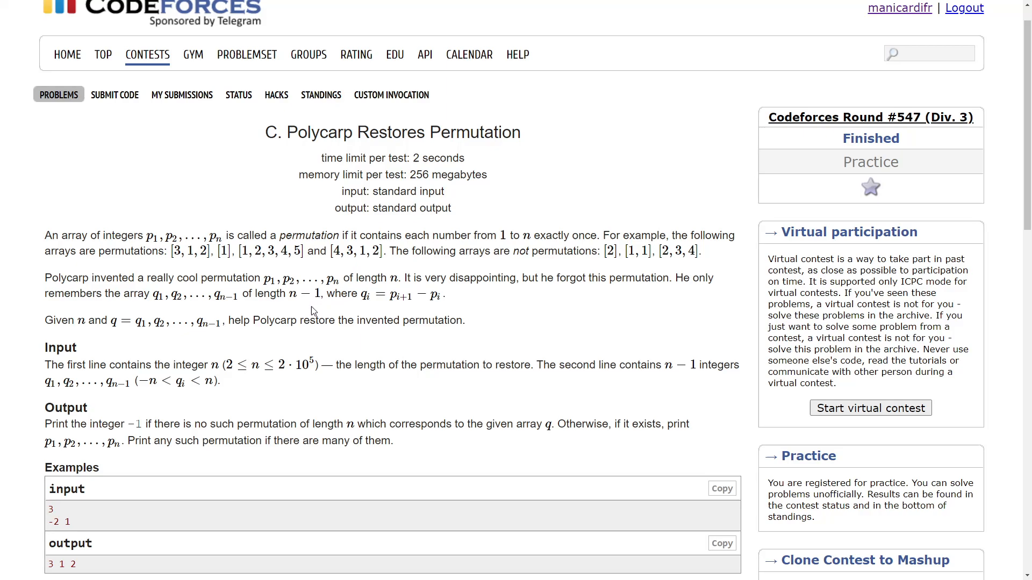
mouse_move(236, 293)
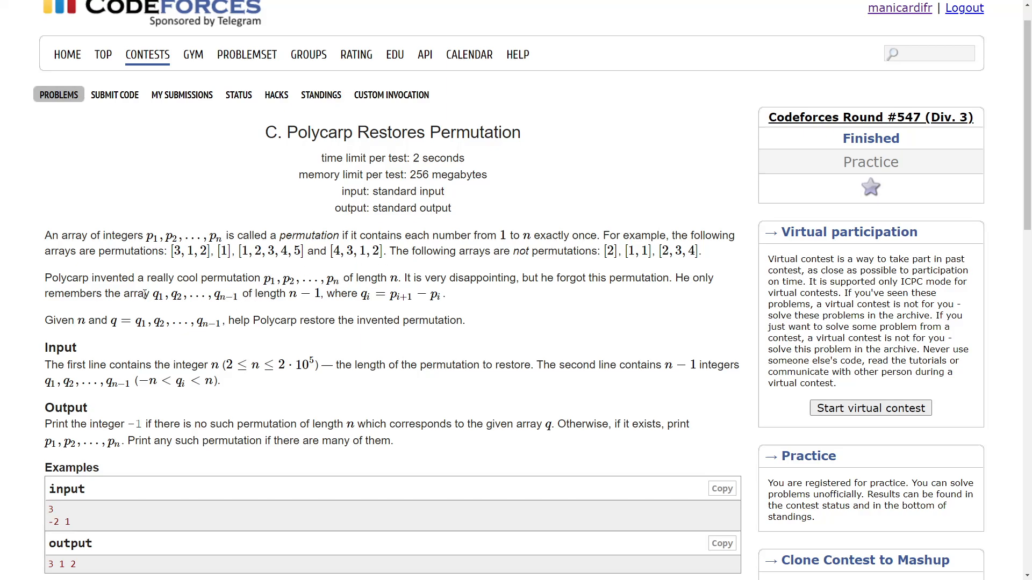
drag(150, 295, 233, 294)
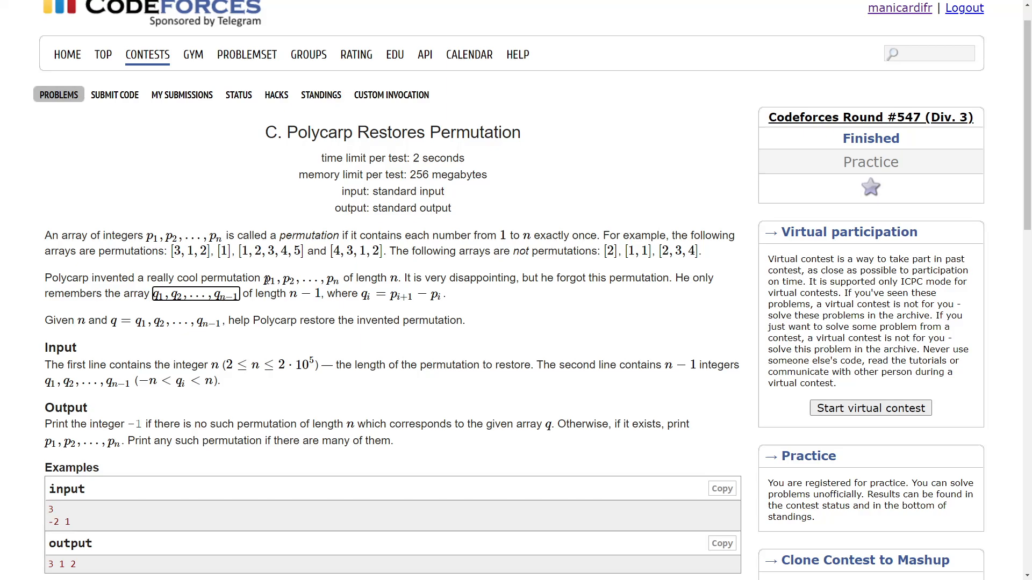
mouse_move(342, 277)
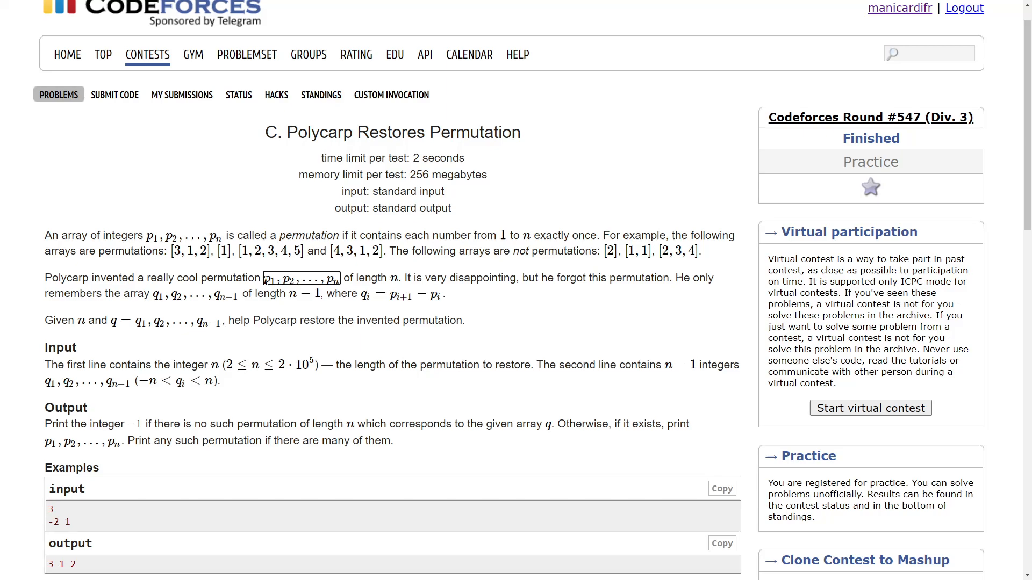
double_click(270, 251)
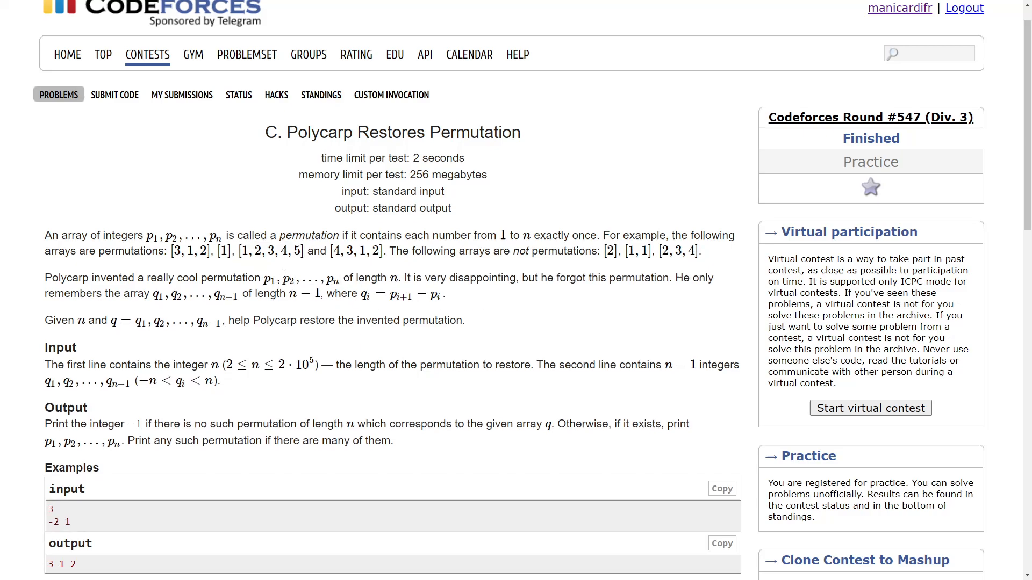
mouse_move(355, 282)
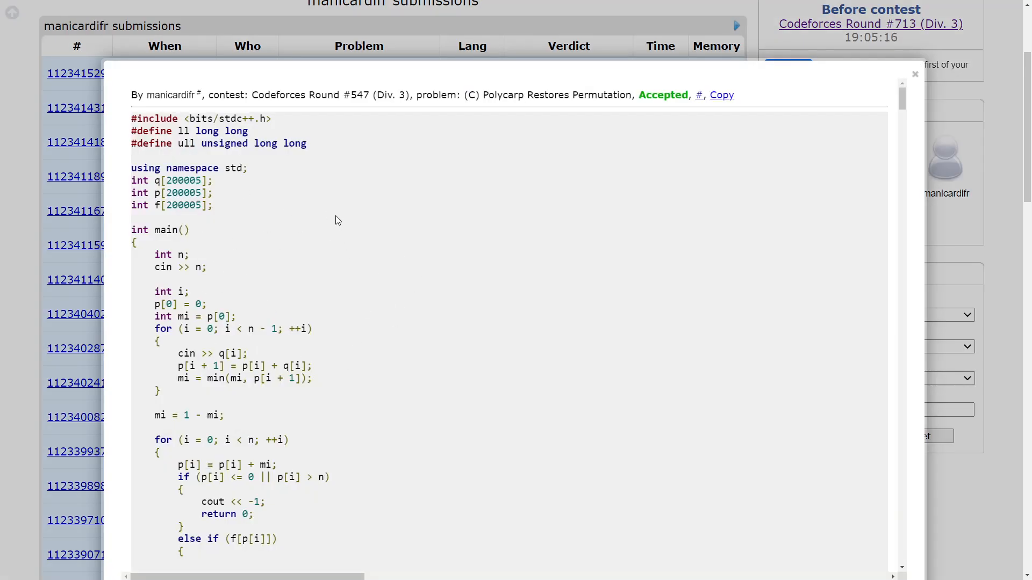
Show the source code of the top Accepted submission.
scroll(down, 3)
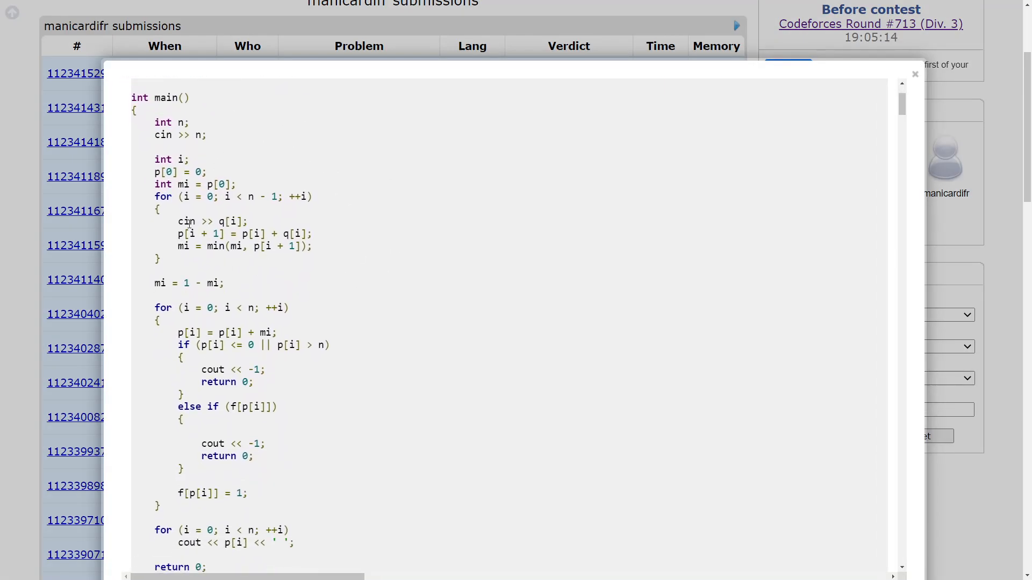
mouse_move(549, 217)
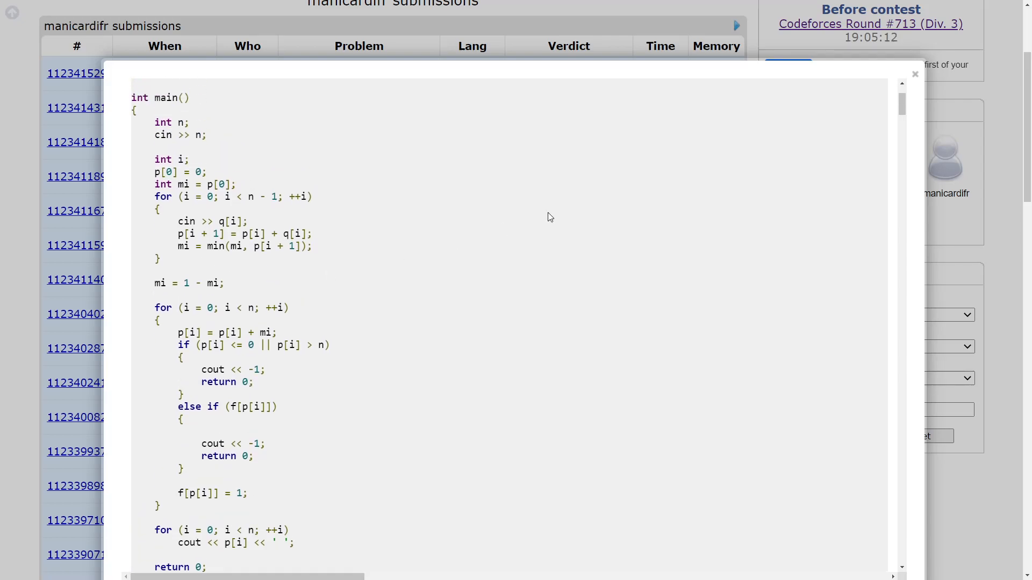
click(914, 74)
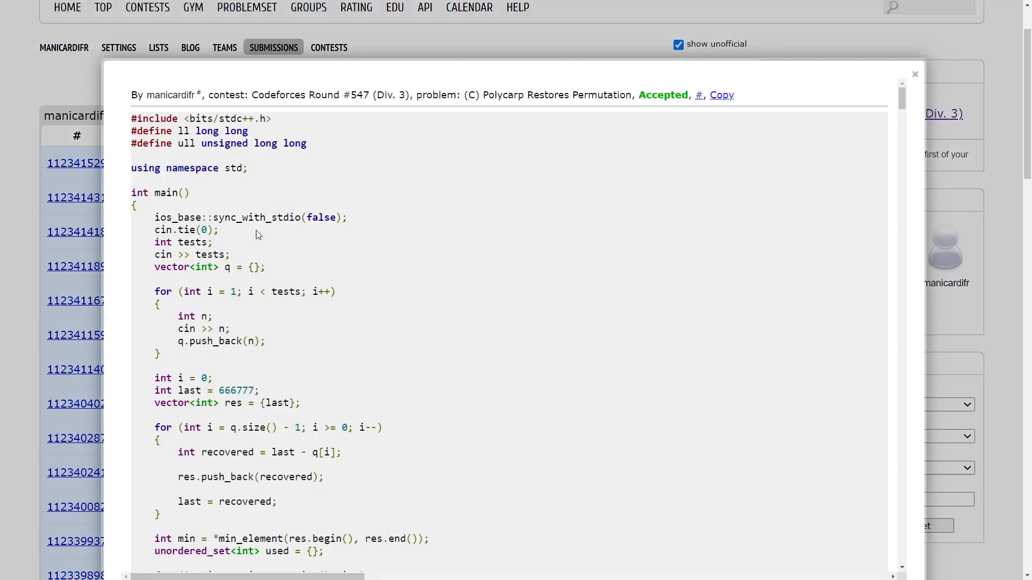
scroll(down, 3)
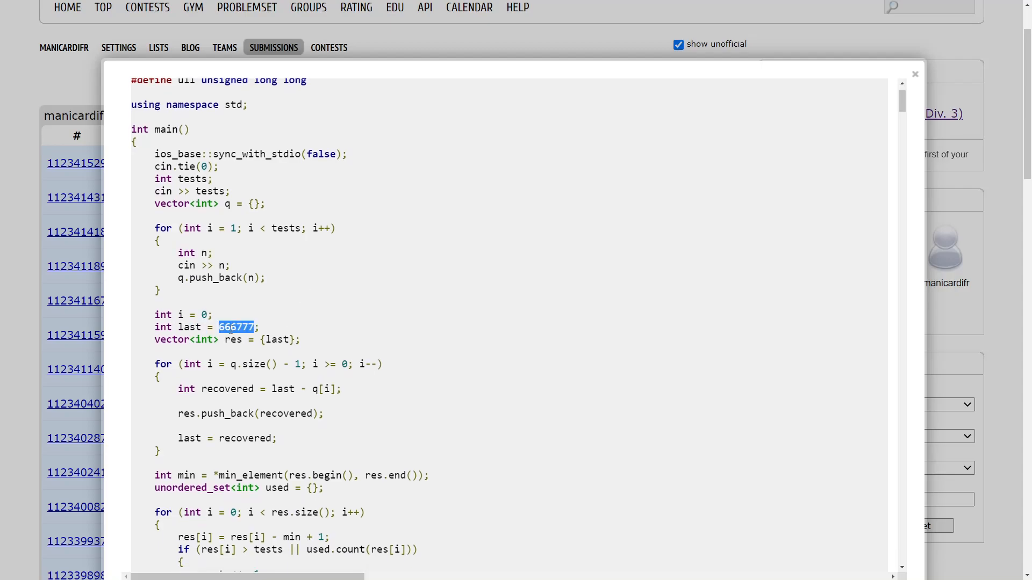
mouse_move(206, 355)
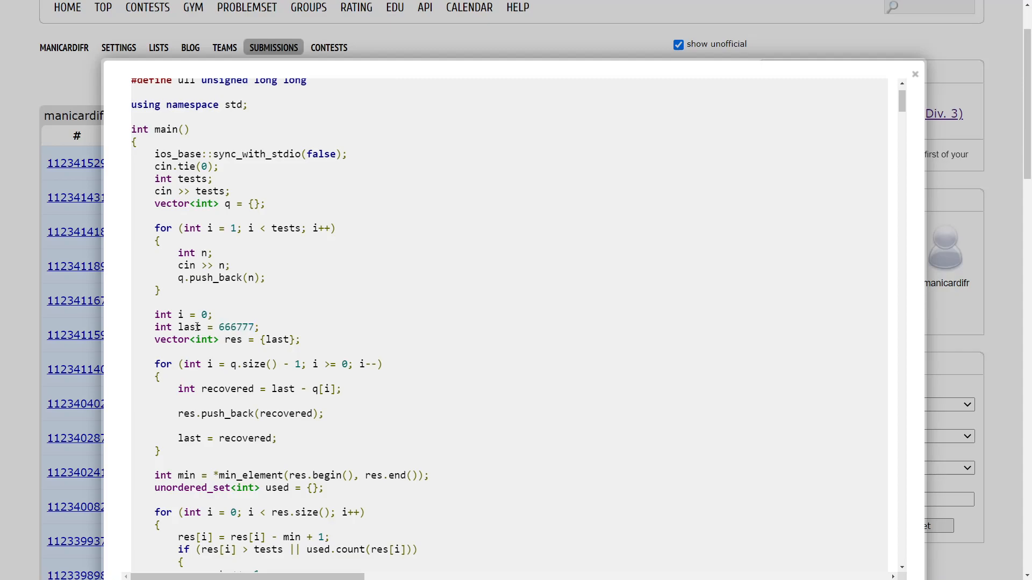
double_click(235, 326)
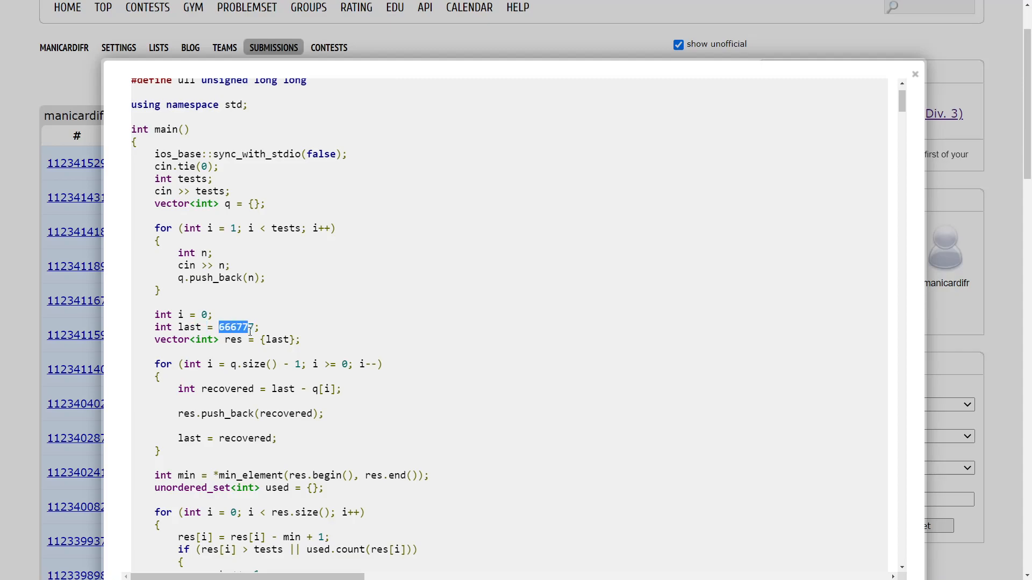
scroll(down, 3)
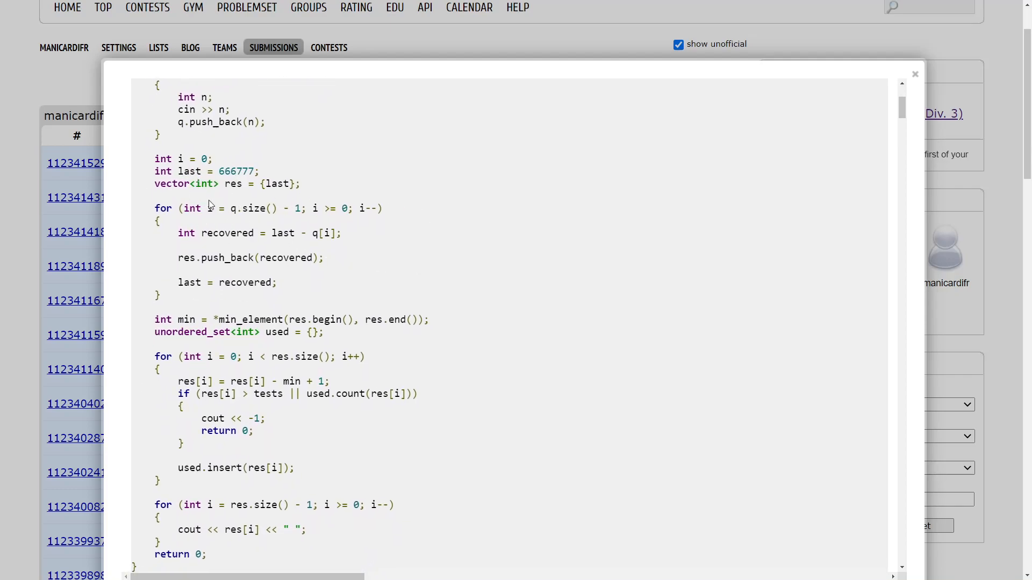
double_click(236, 170)
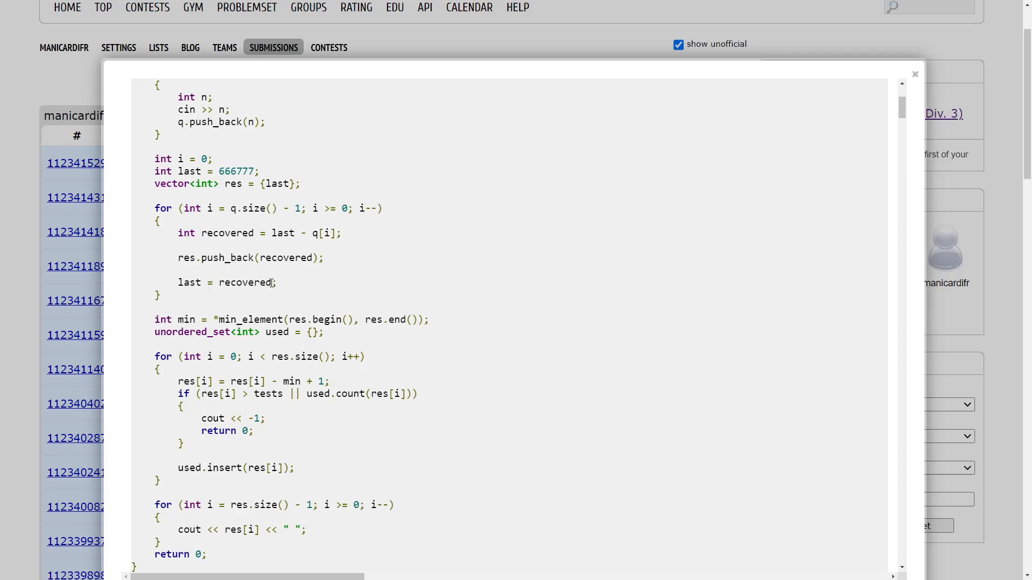
mouse_move(226, 202)
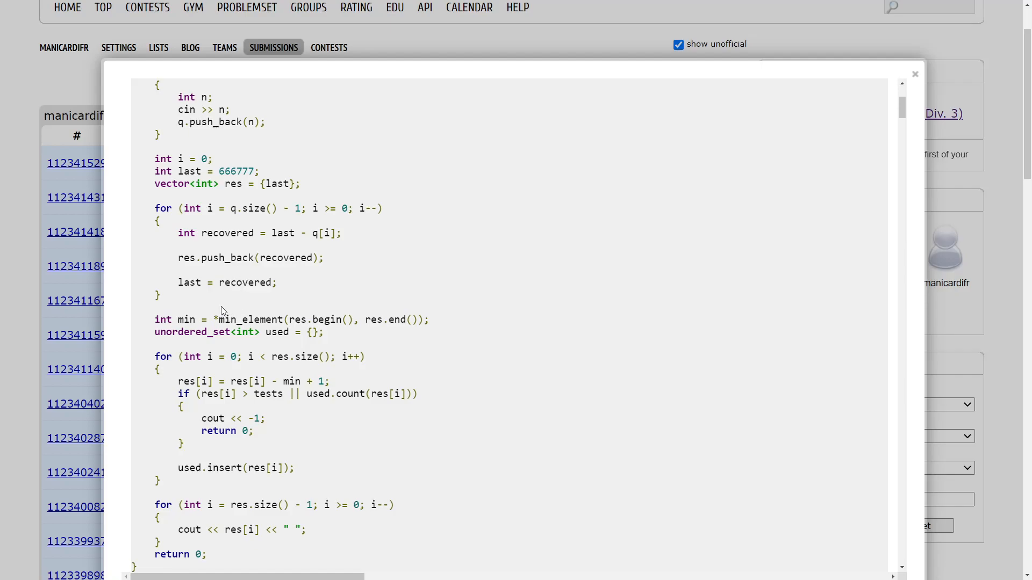
mouse_move(182, 312)
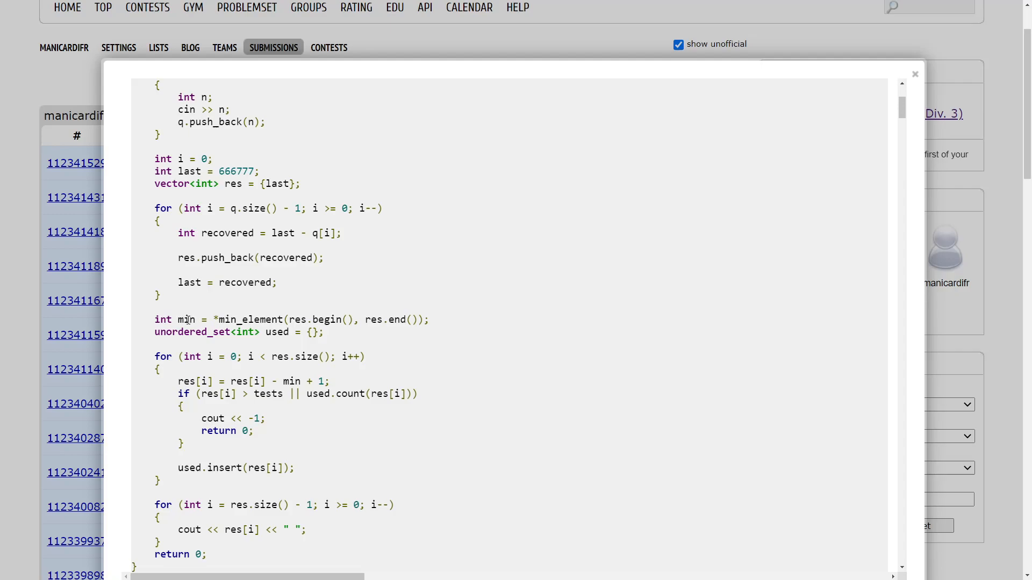
double_click(187, 320)
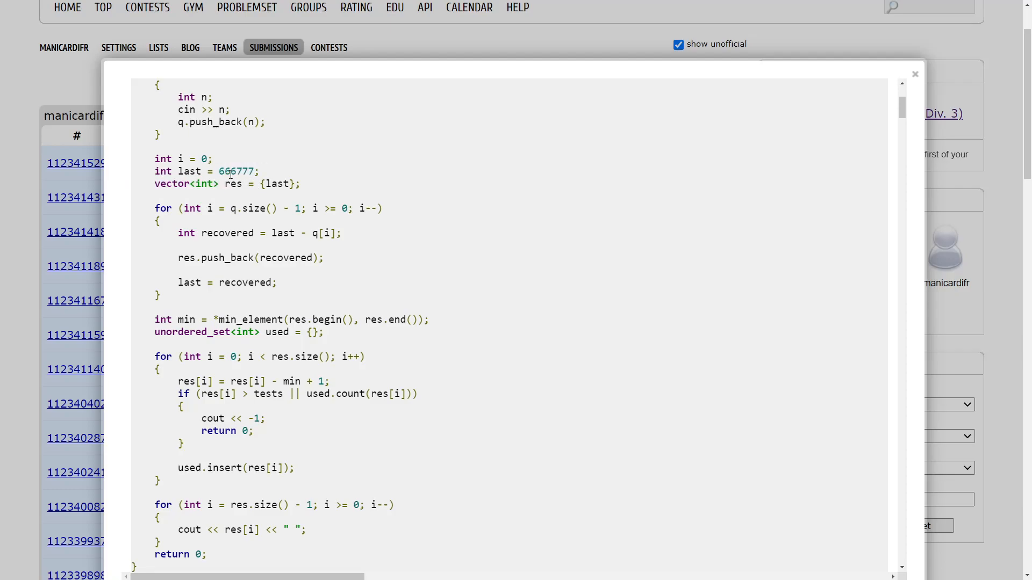
double_click(236, 170)
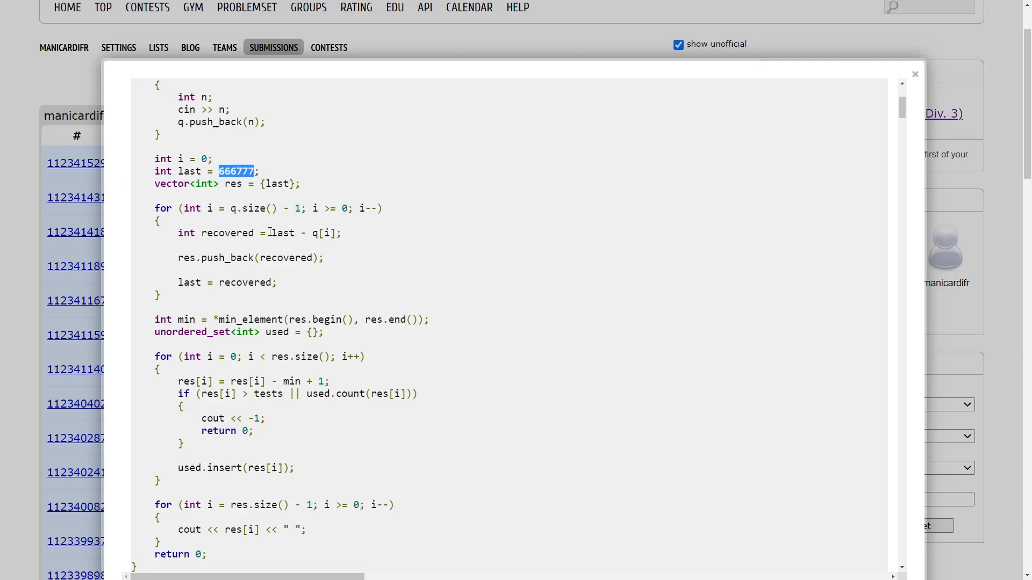
click(266, 172)
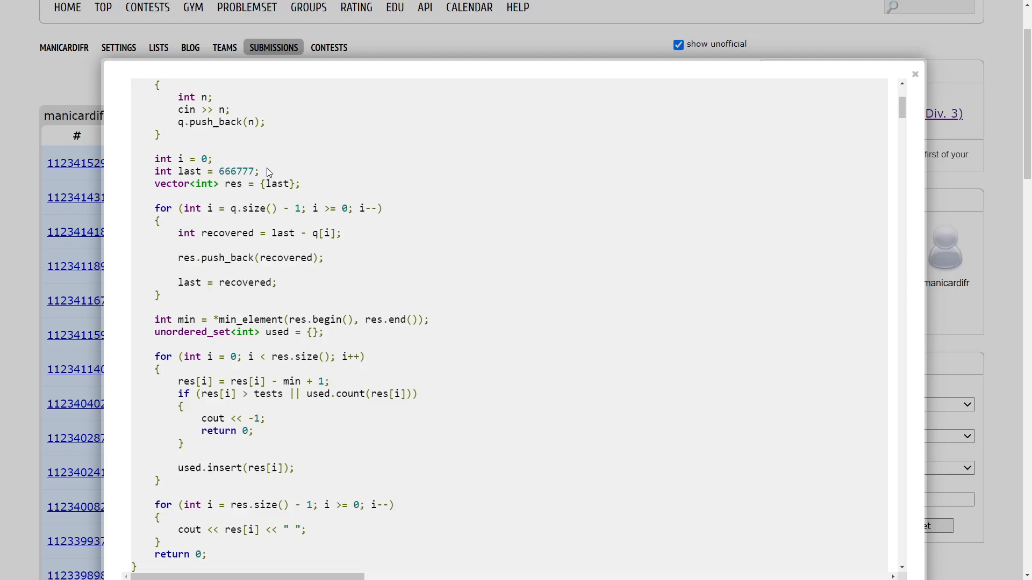
mouse_move(245, 277)
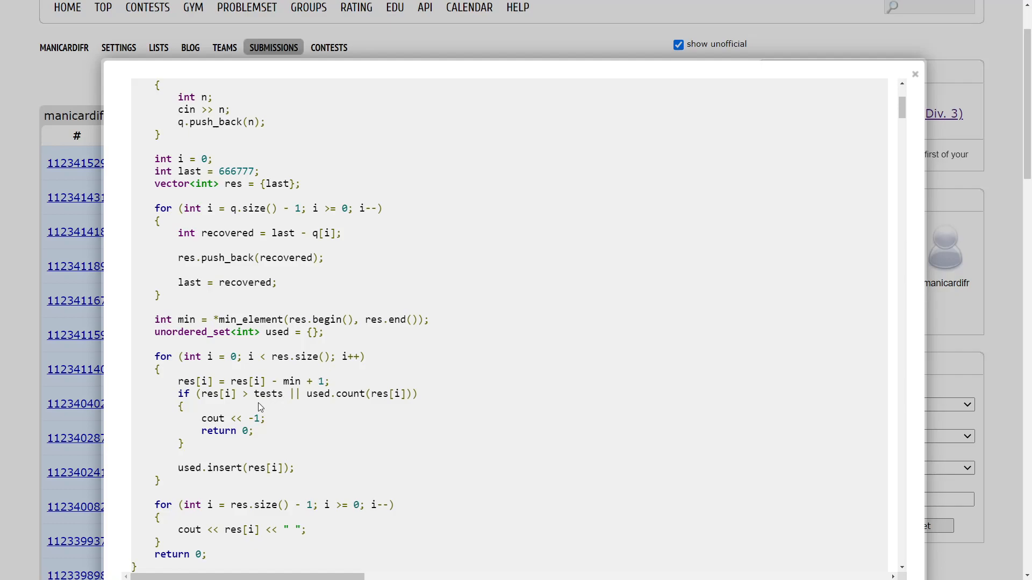
mouse_move(248, 393)
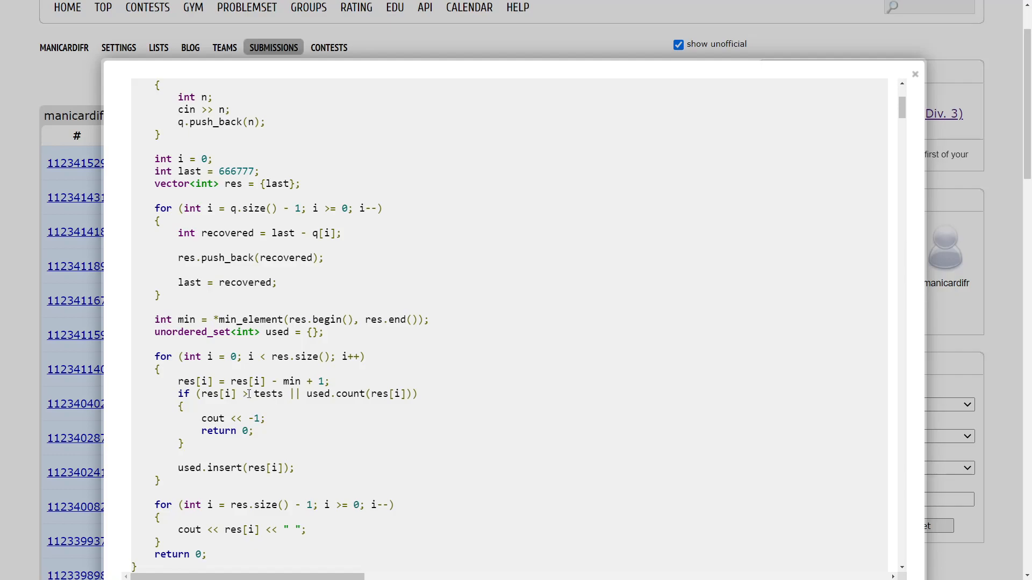
double_click(219, 394)
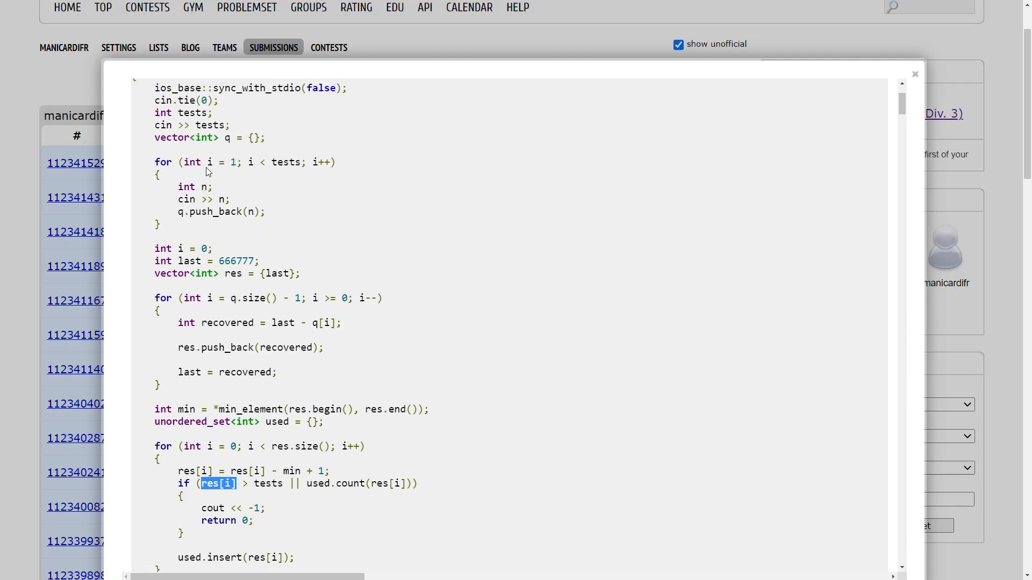
Highlight the check that prints -1, view the judgement protocol, then close the code popup.
scroll(down, 3)
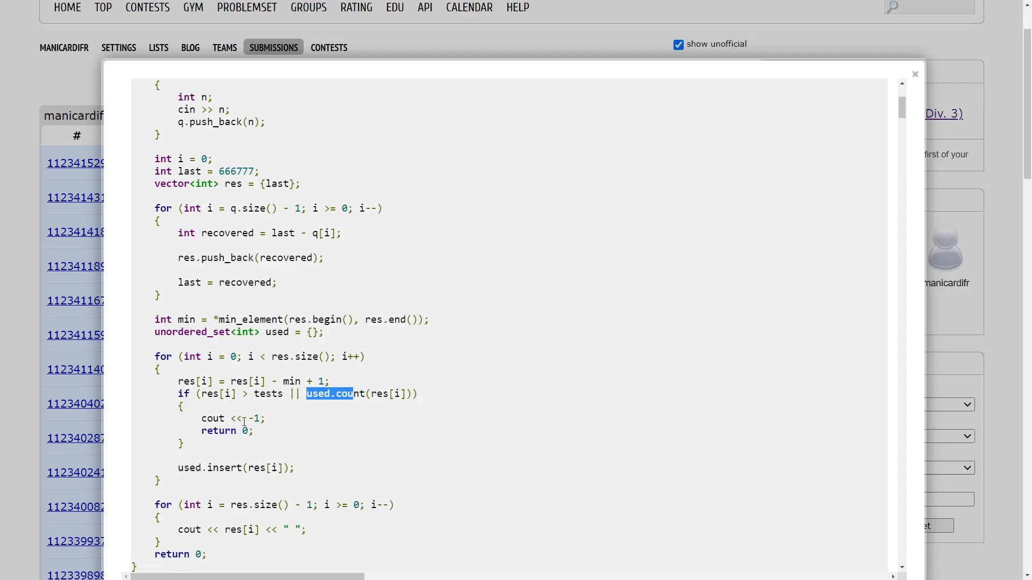
mouse_move(263, 397)
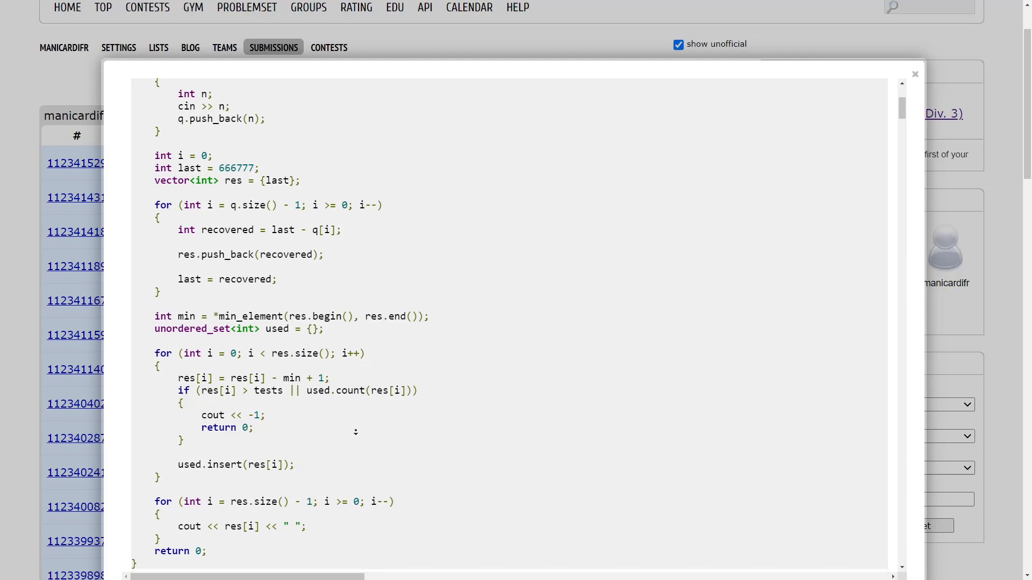
drag(277, 388, 254, 419)
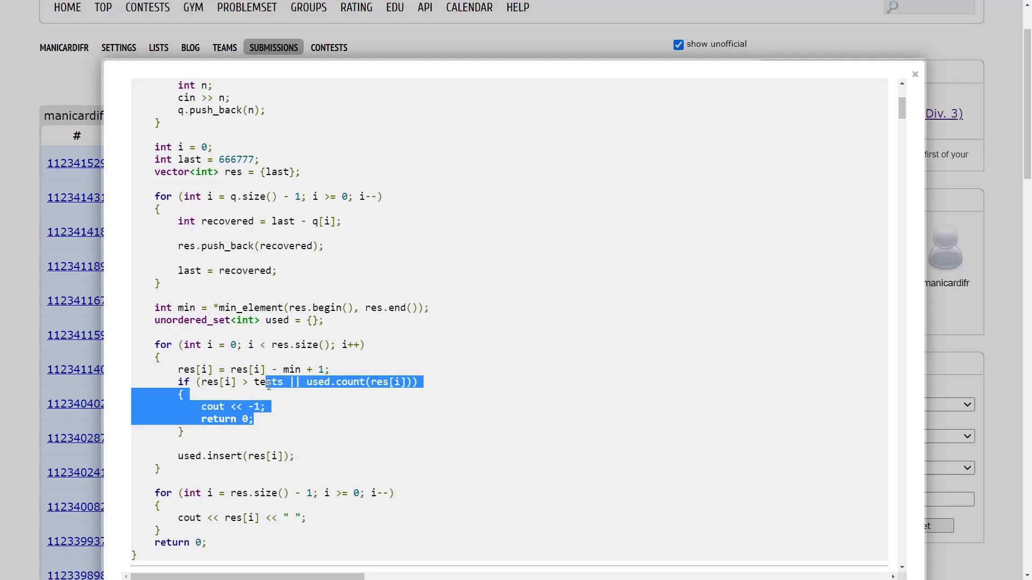
scroll(down, 3)
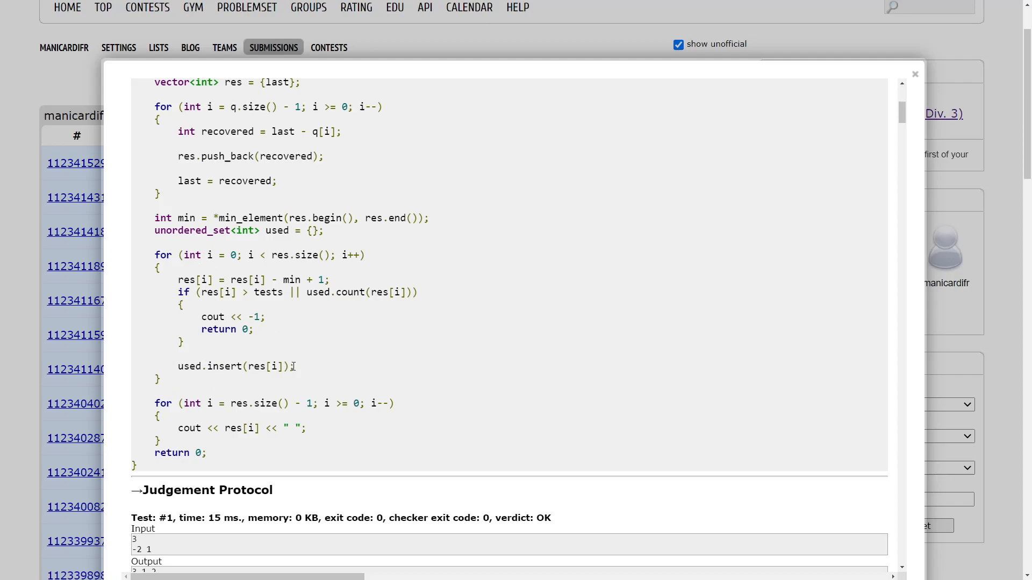
double_click(241, 427)
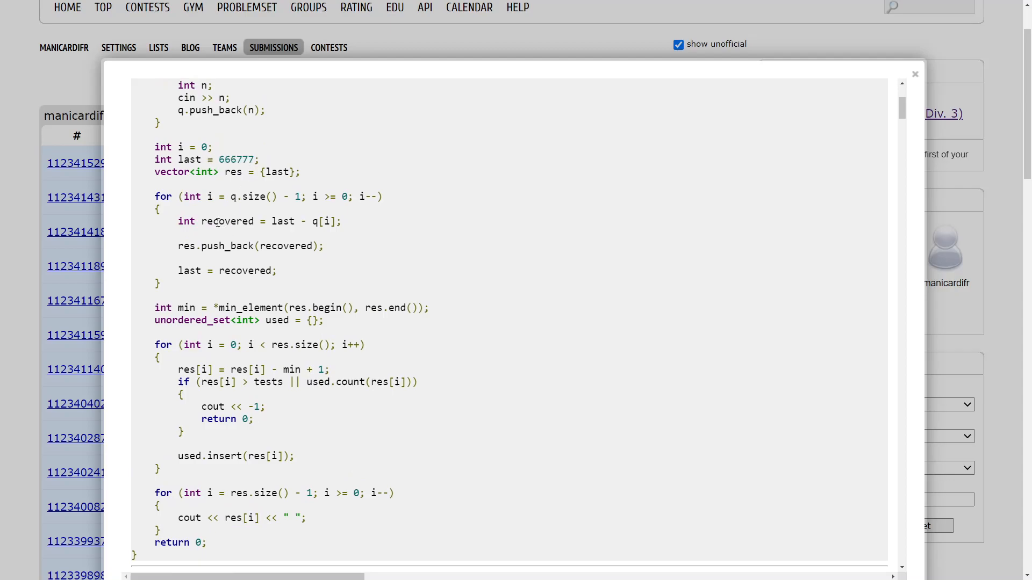
mouse_move(338, 222)
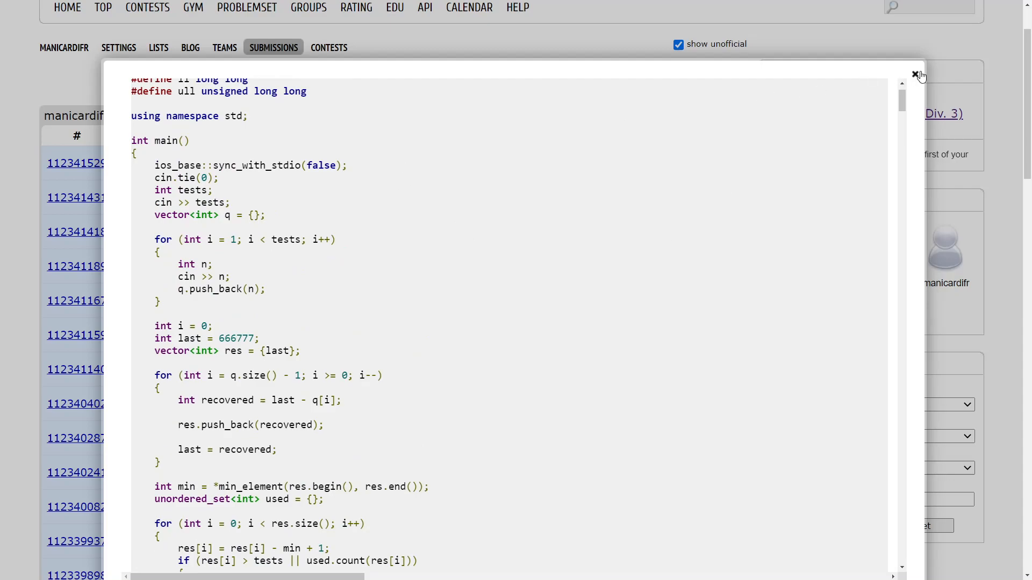
click(913, 74)
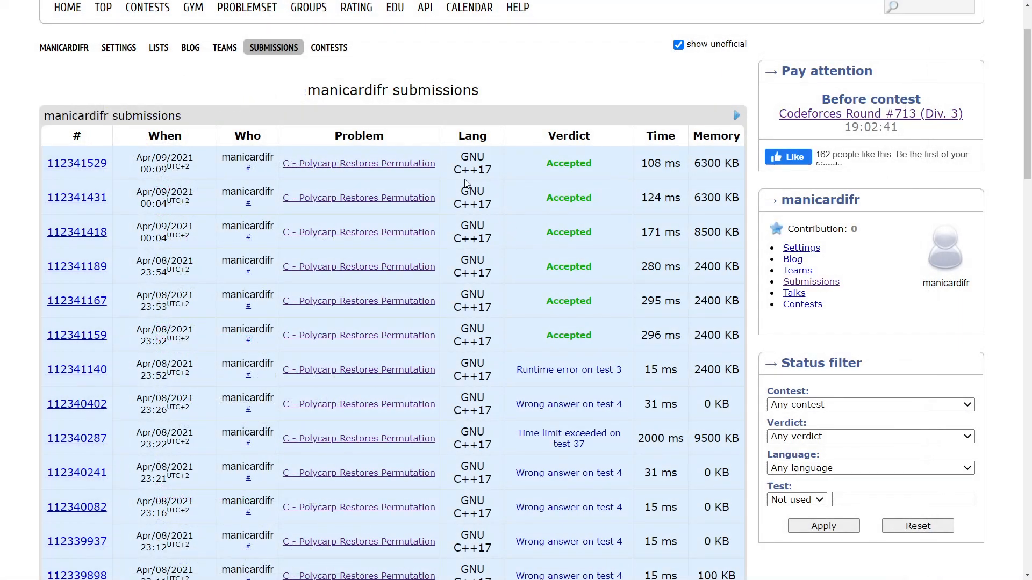